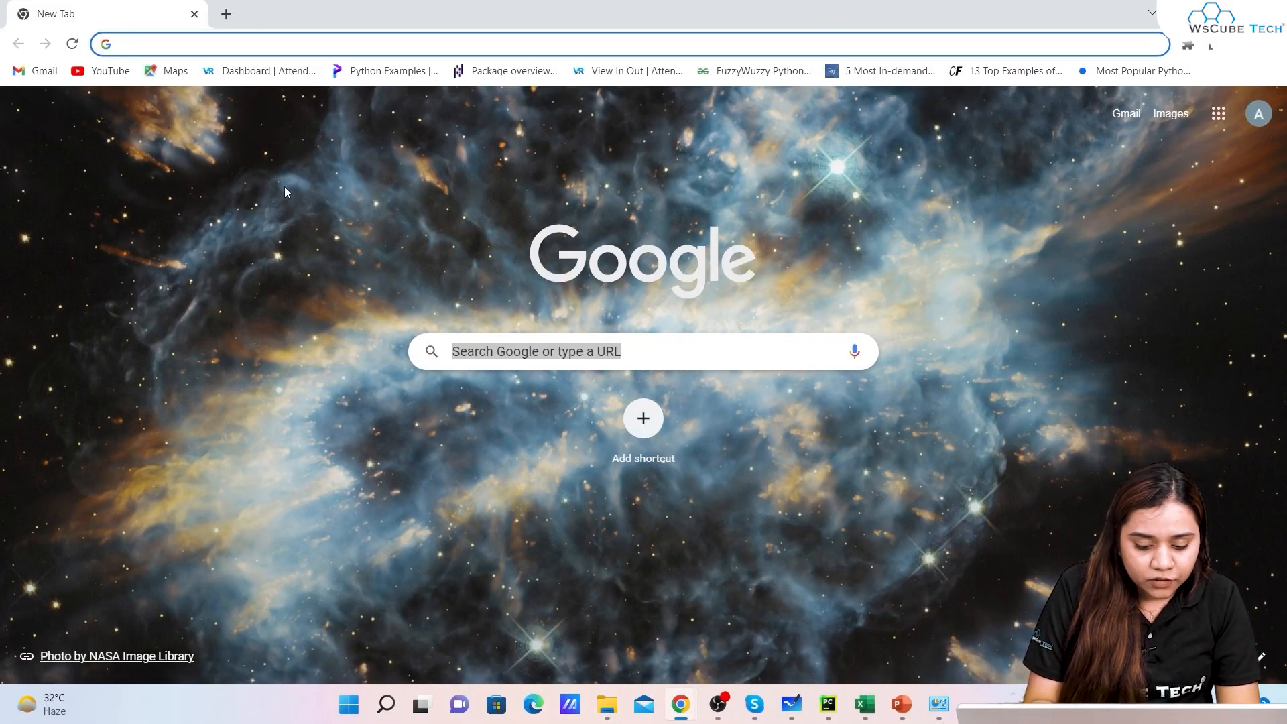
- Search 'anaconda python' from the address bar and reach the Anaconda Distribution page
{"action": "type", "text": "anaconda python"}
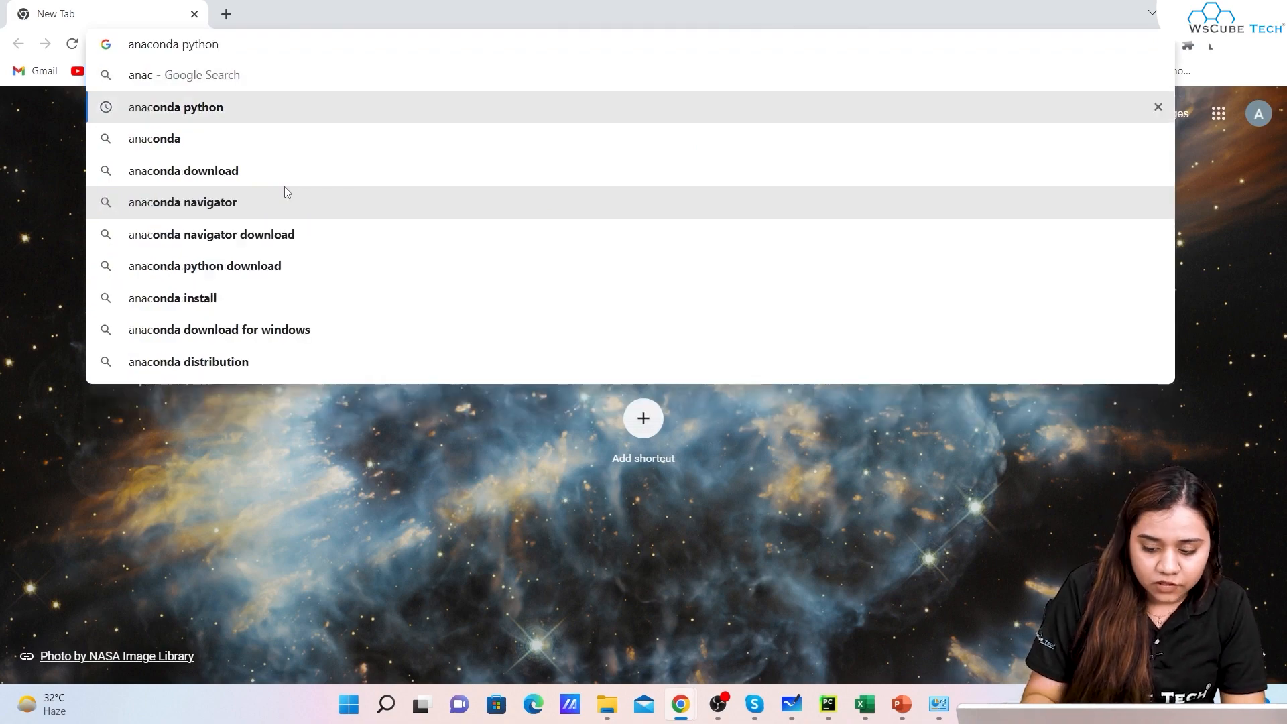
{"action": "left_click", "coordinate": [174, 108]}
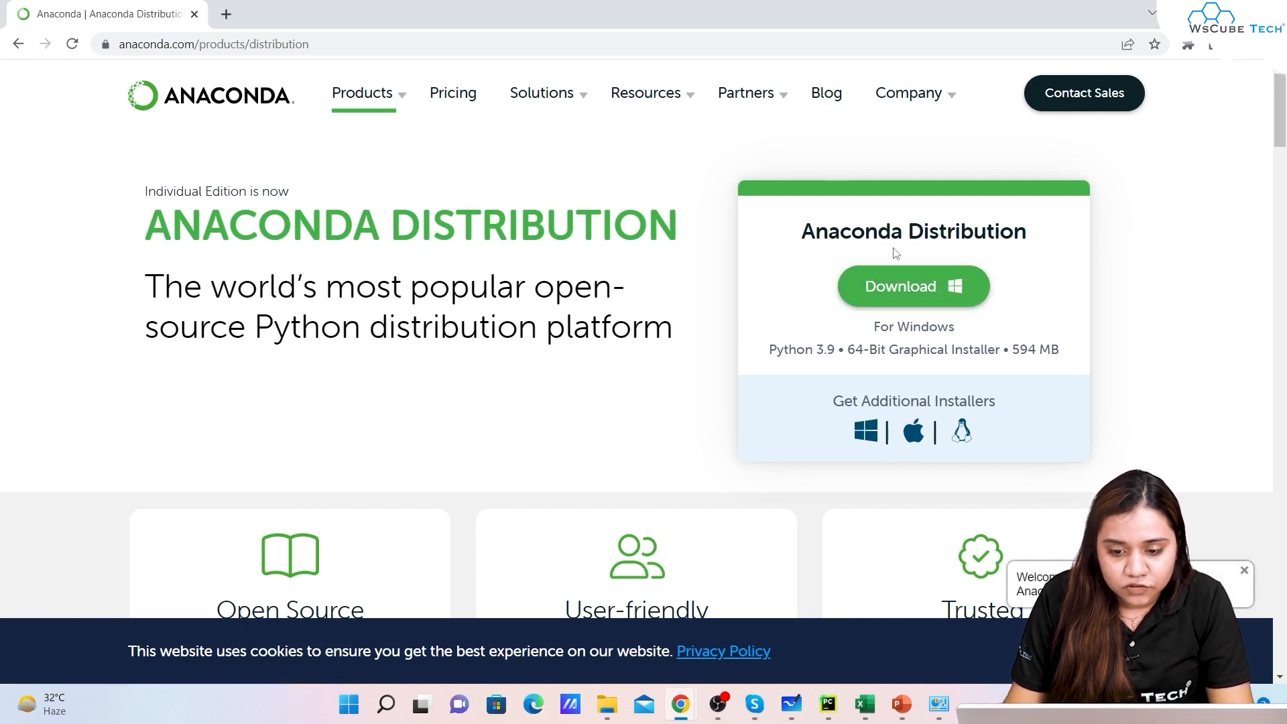
{"action": "mouse_move", "coordinate": [913, 284]}
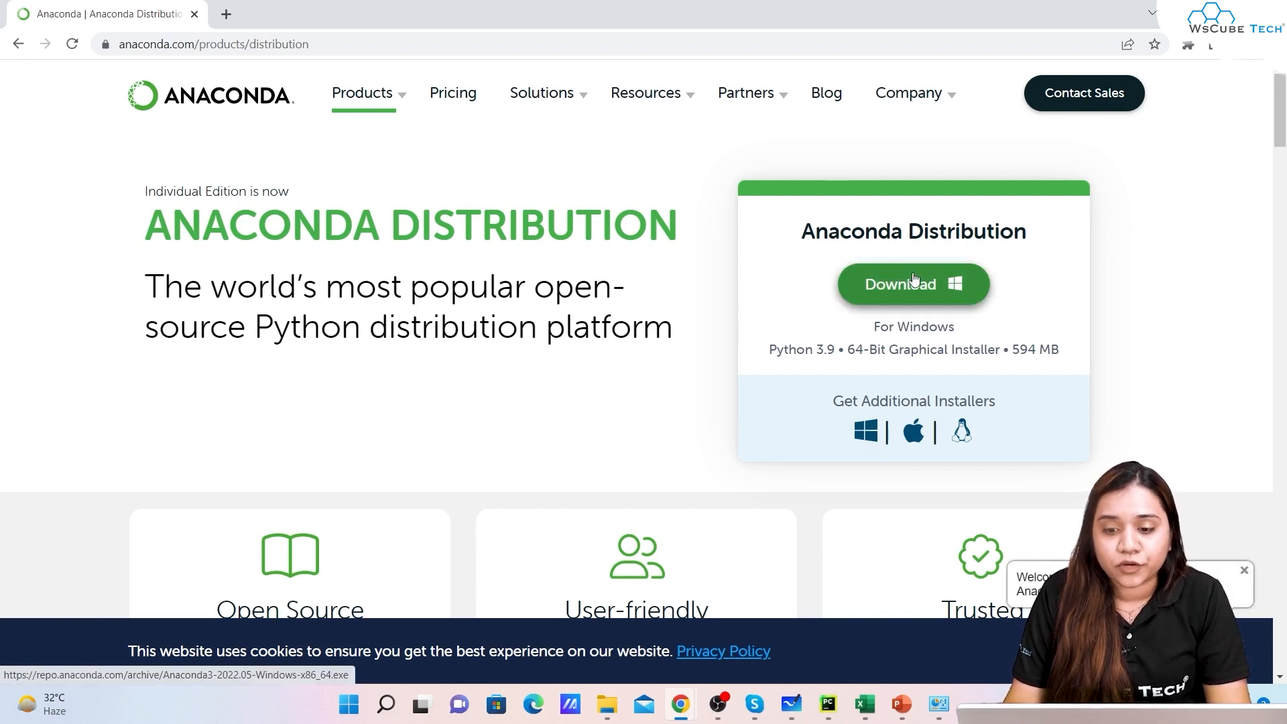
- Download the Anaconda3 Windows installer and save it to disk
{"action": "left_click", "coordinate": [913, 285]}
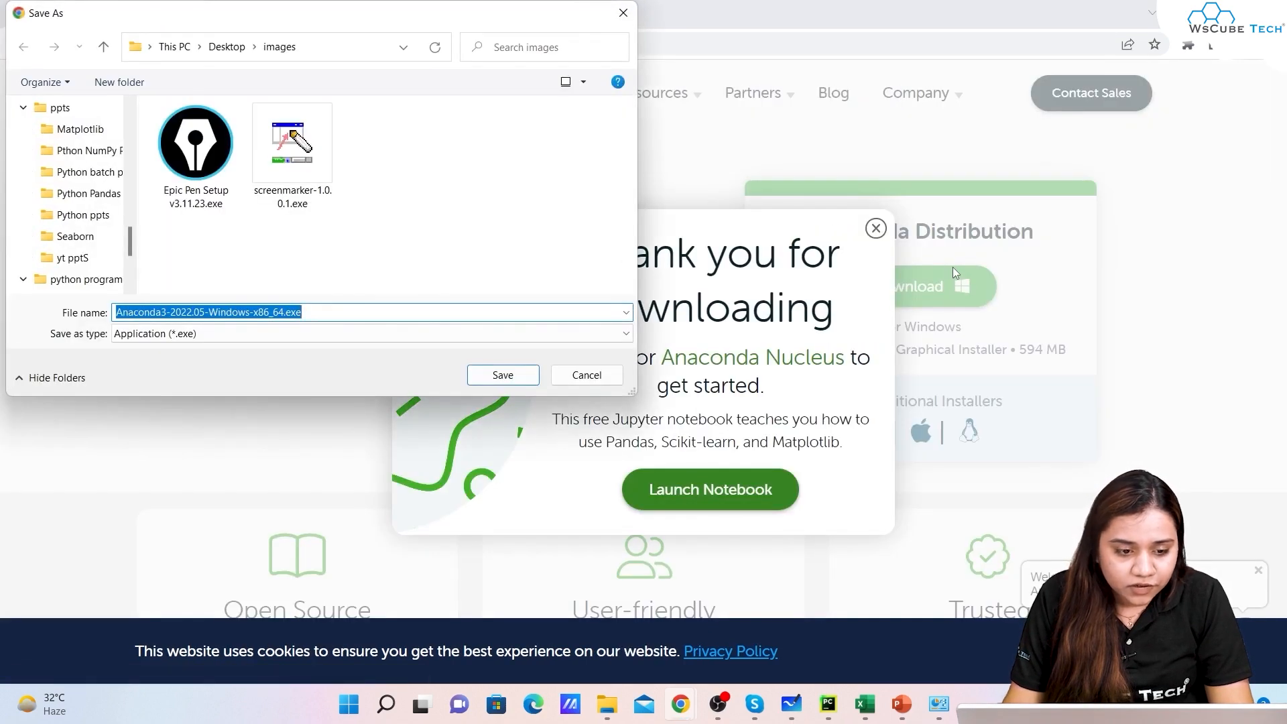
{"action": "mouse_move", "coordinate": [501, 376]}
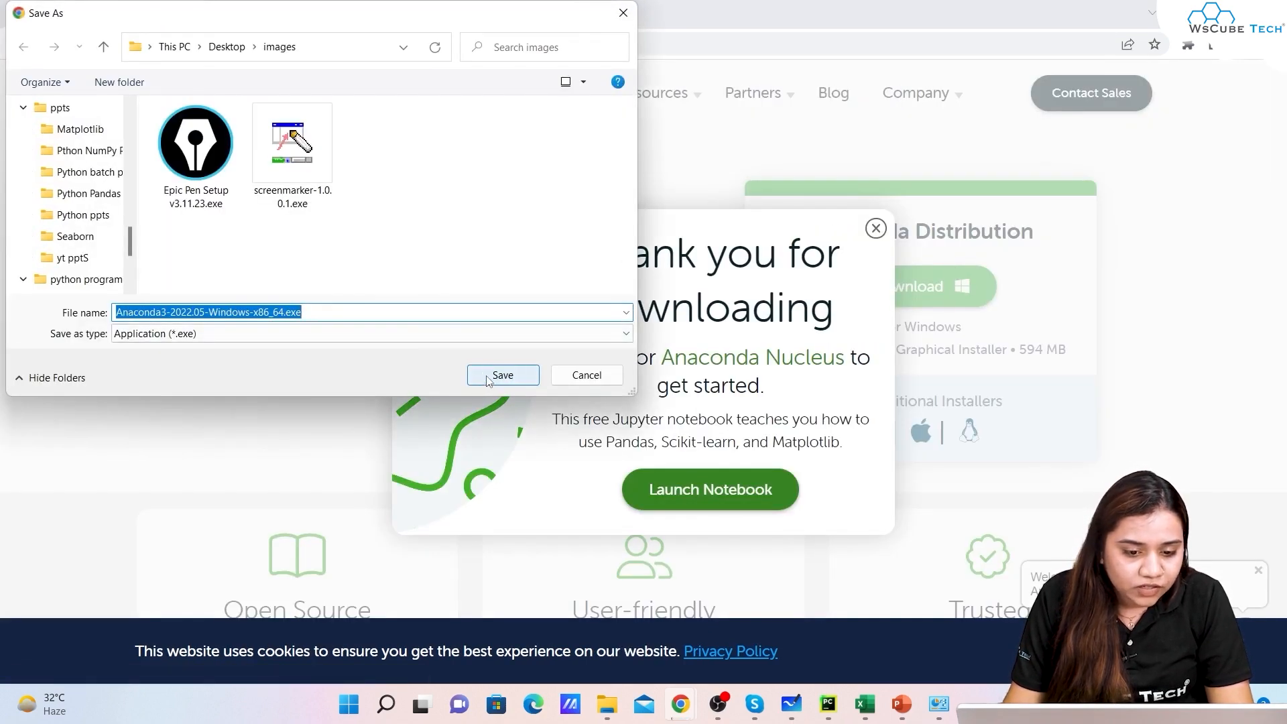
{"action": "left_click", "coordinate": [503, 374]}
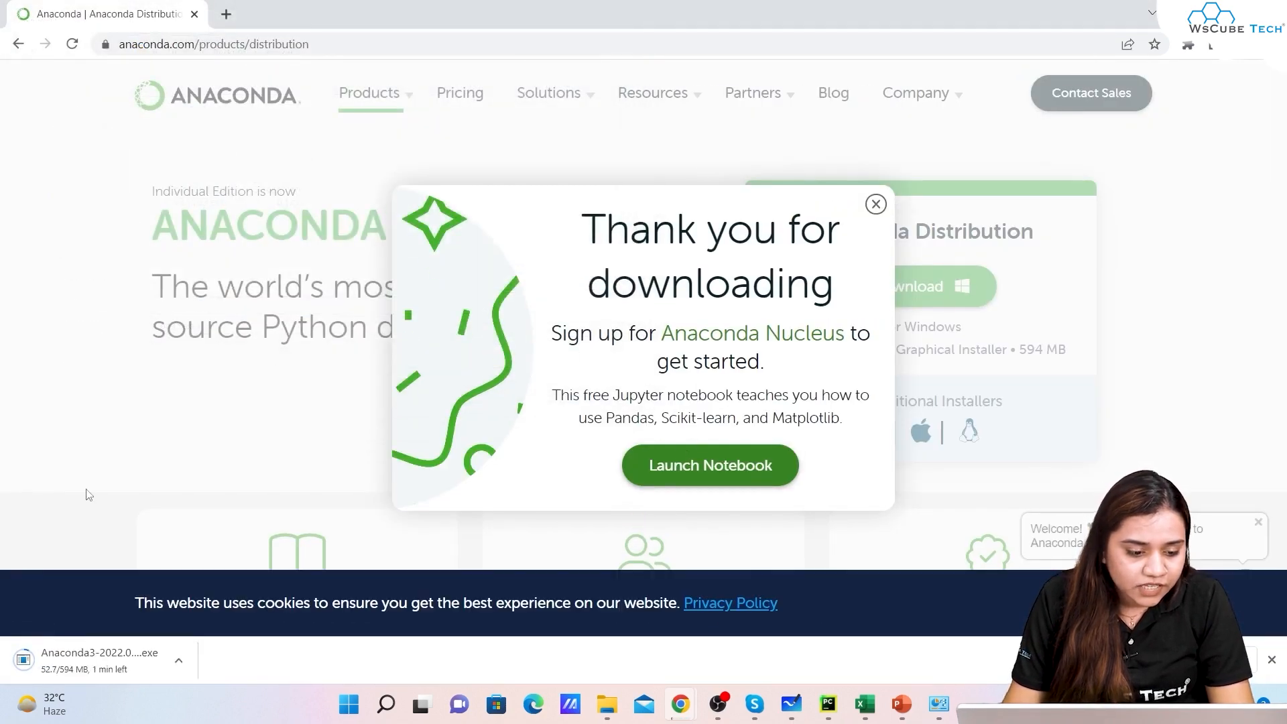
{"action": "mouse_move", "coordinate": [86, 469]}
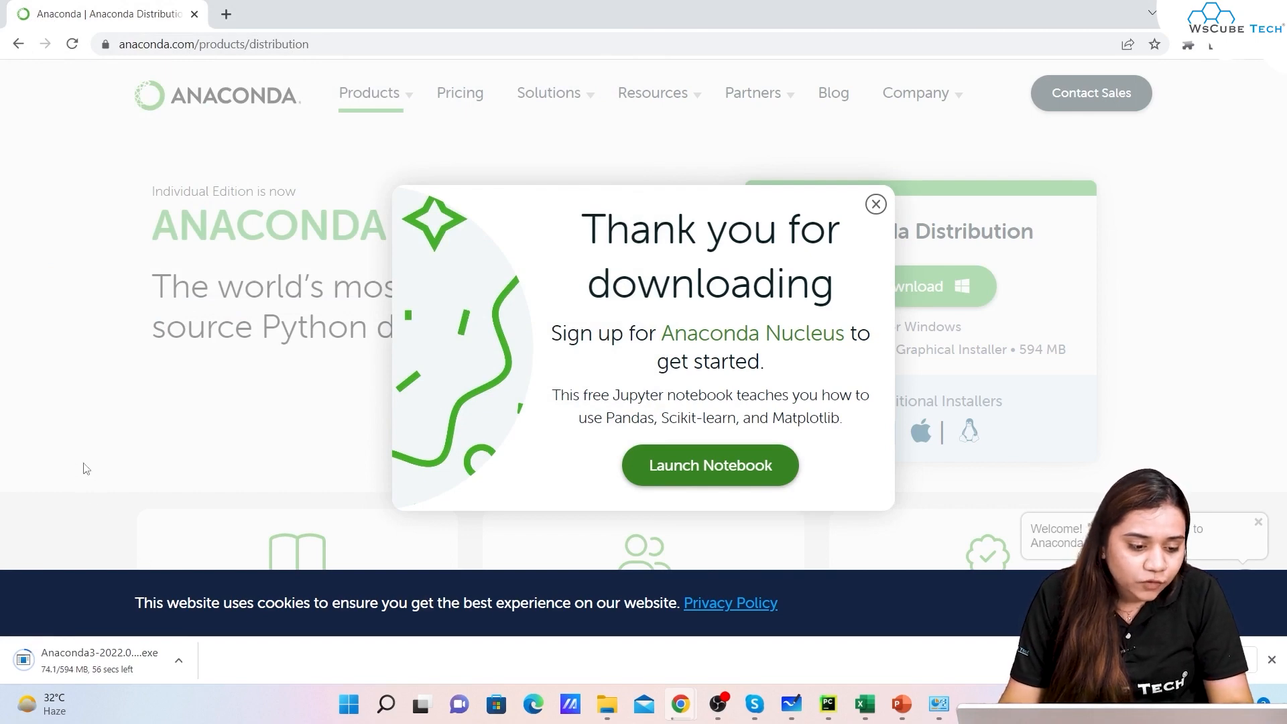
{"action": "mouse_move", "coordinate": [693, 156]}
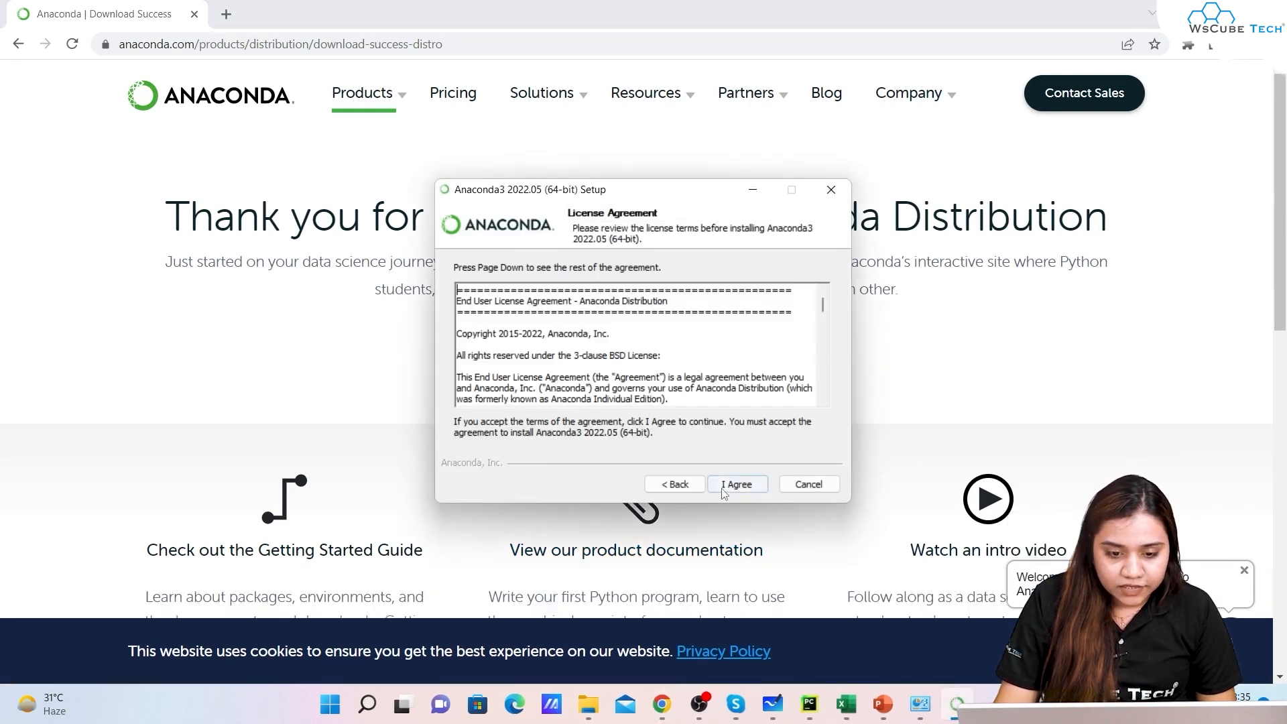
- Accept the license, choose All Users and keep the default destination folder
{"action": "left_click", "coordinate": [736, 484]}
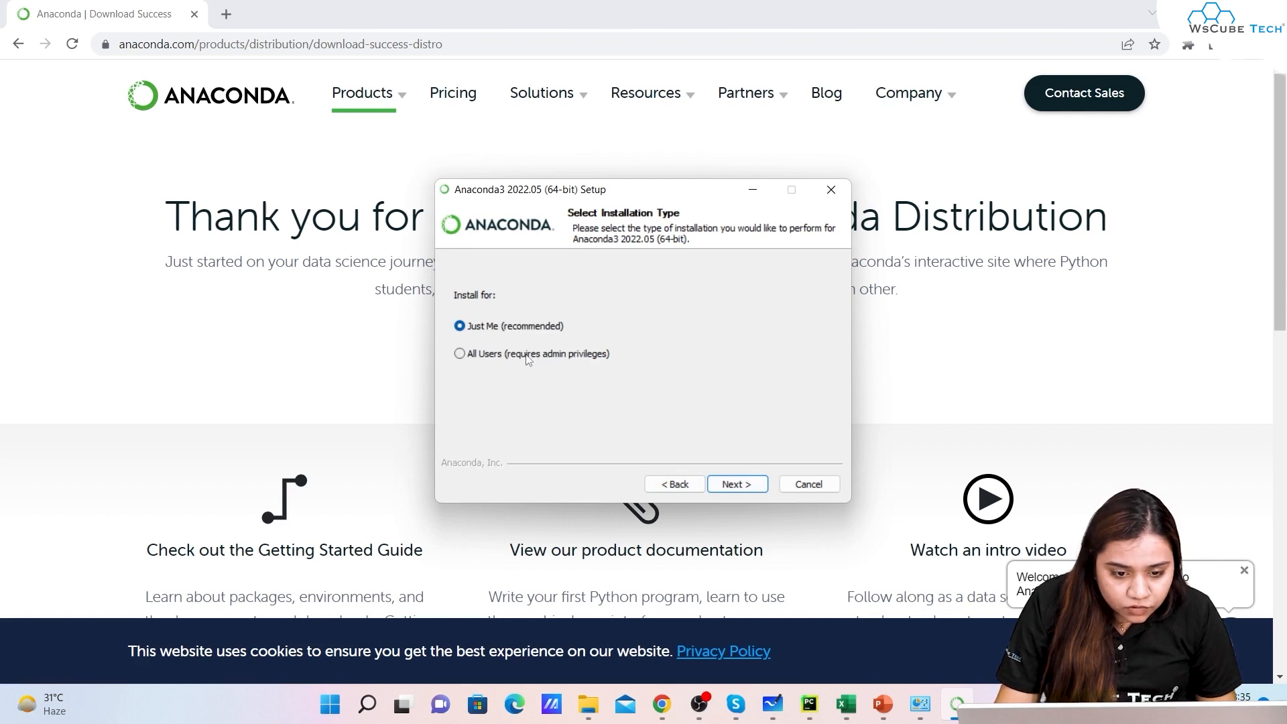
{"action": "mouse_move", "coordinate": [533, 365]}
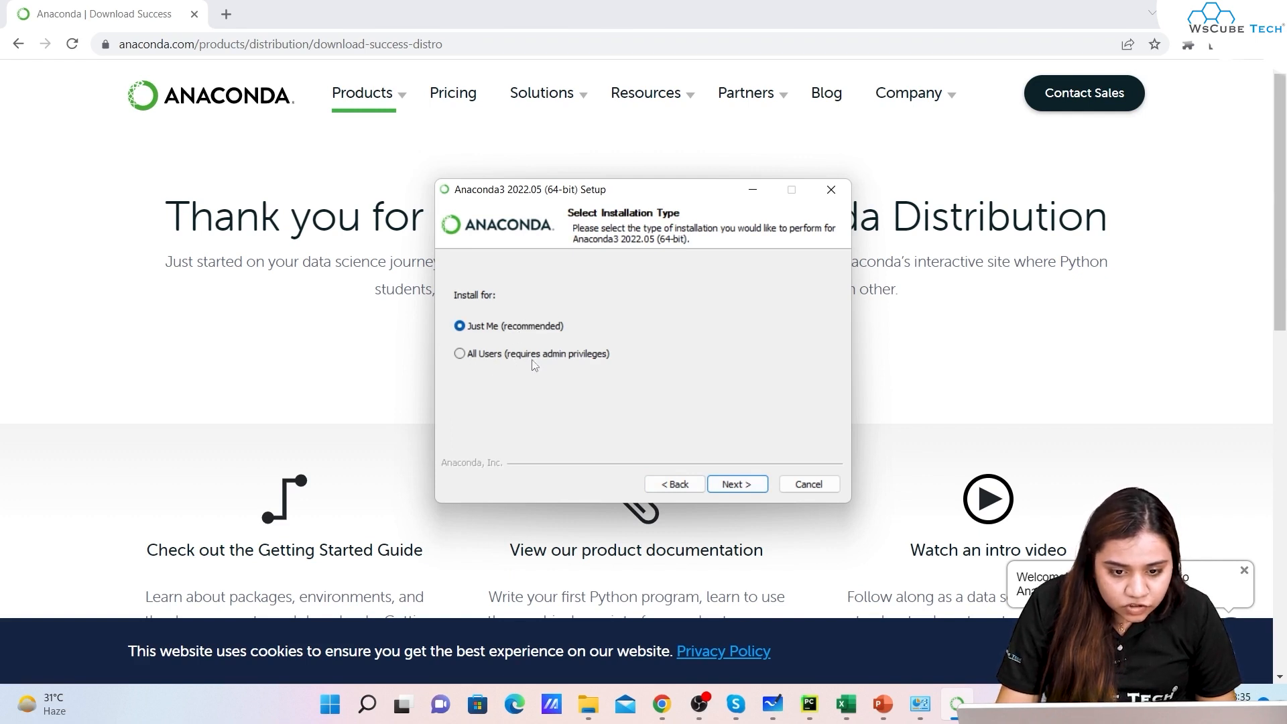
{"action": "left_click", "coordinate": [460, 353]}
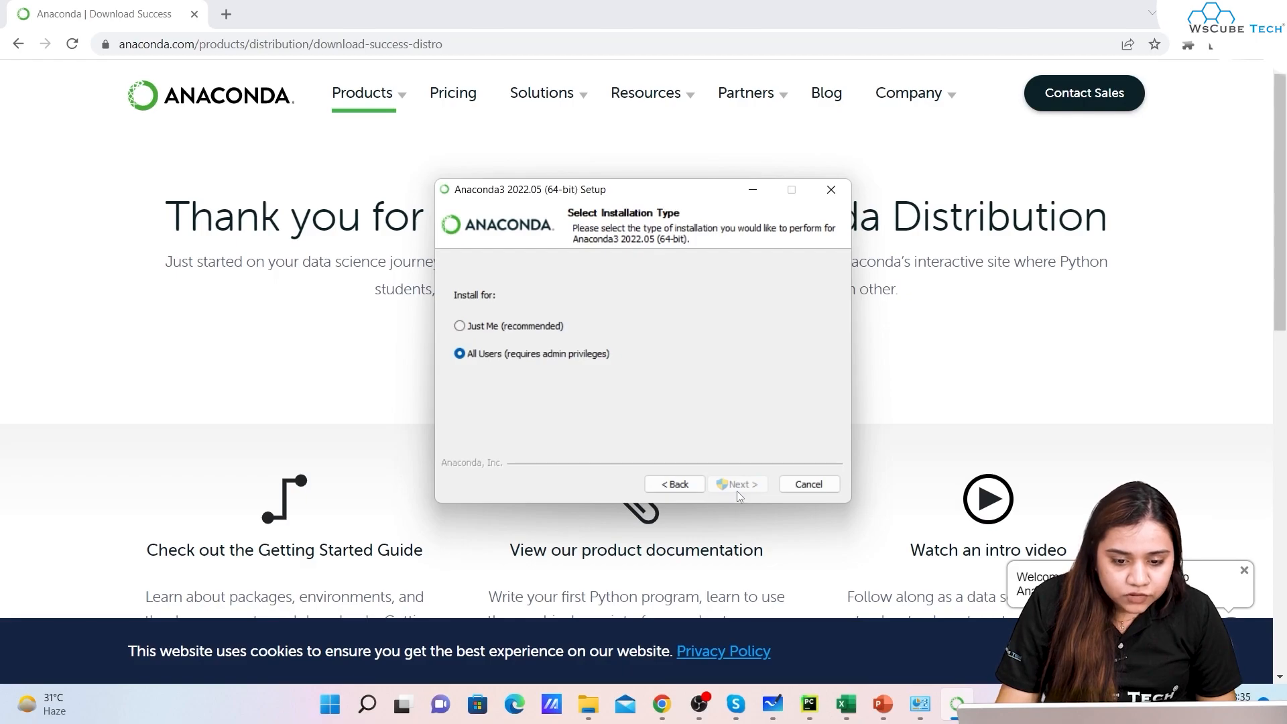
{"action": "left_click", "coordinate": [736, 484]}
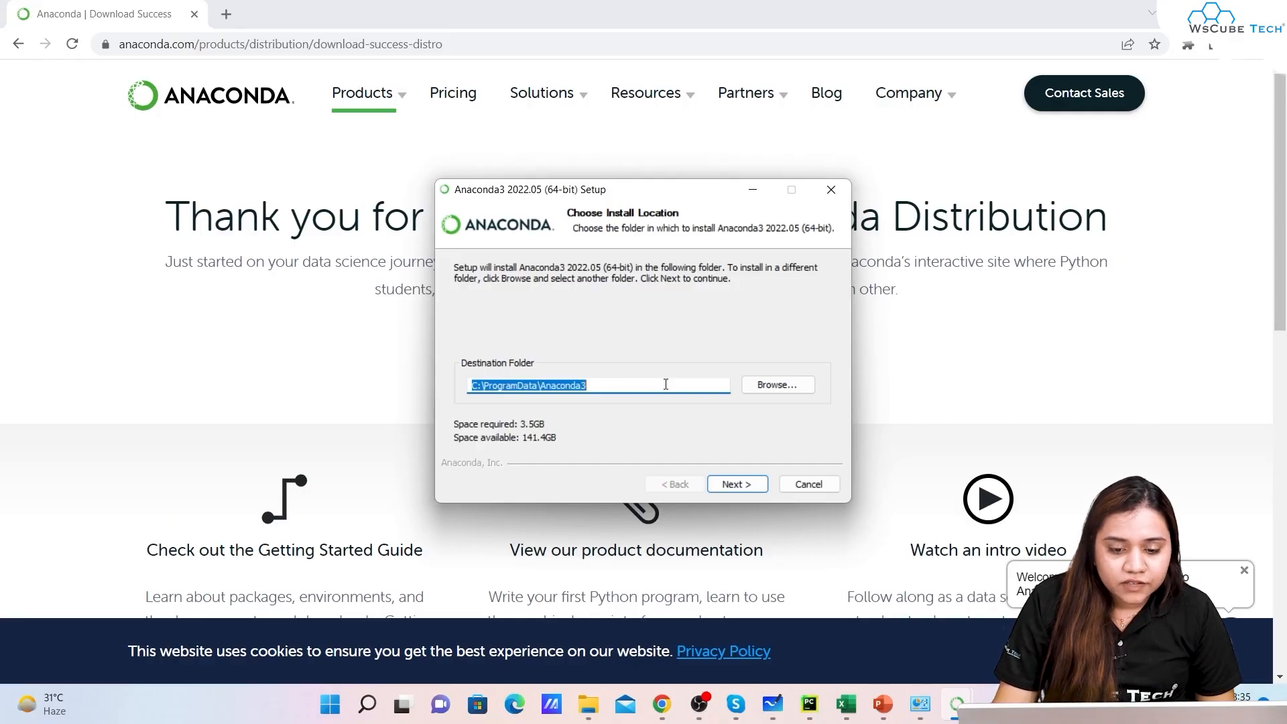
{"action": "left_click", "coordinate": [736, 484]}
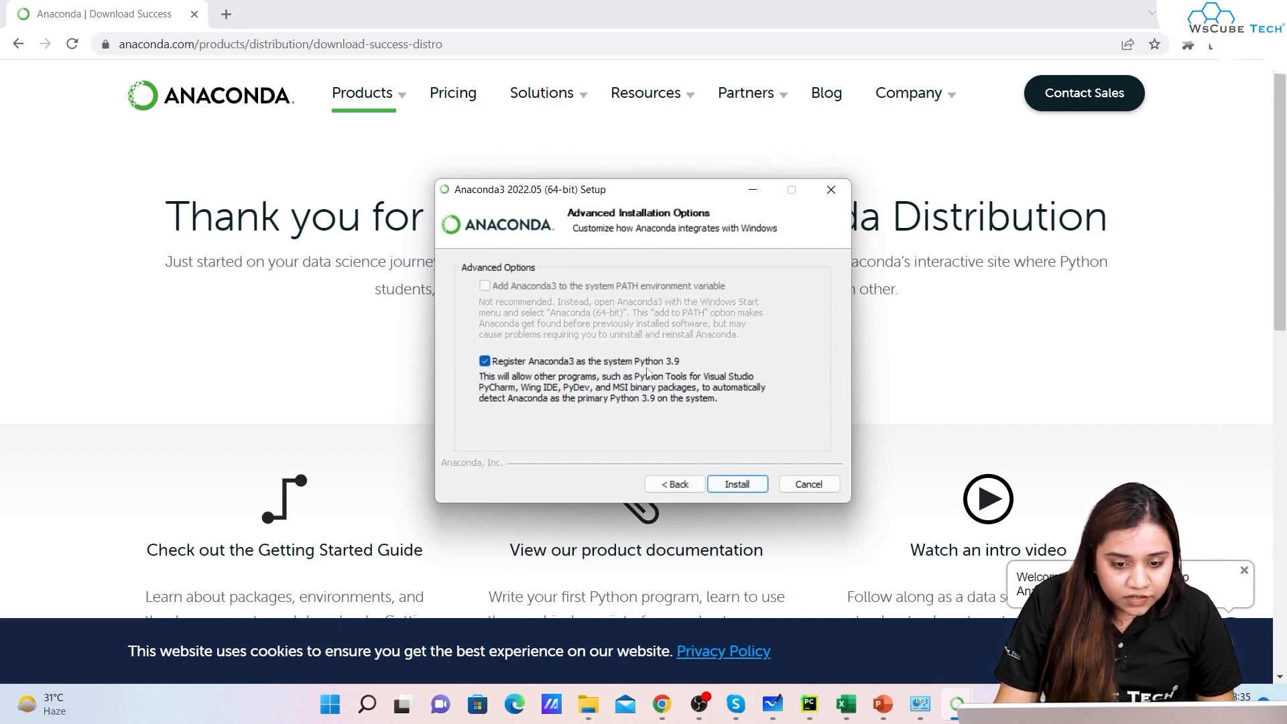
- Run the Anaconda3 2022.05 installation and move past the completion and DataSpell pages
{"action": "left_click", "coordinate": [736, 484]}
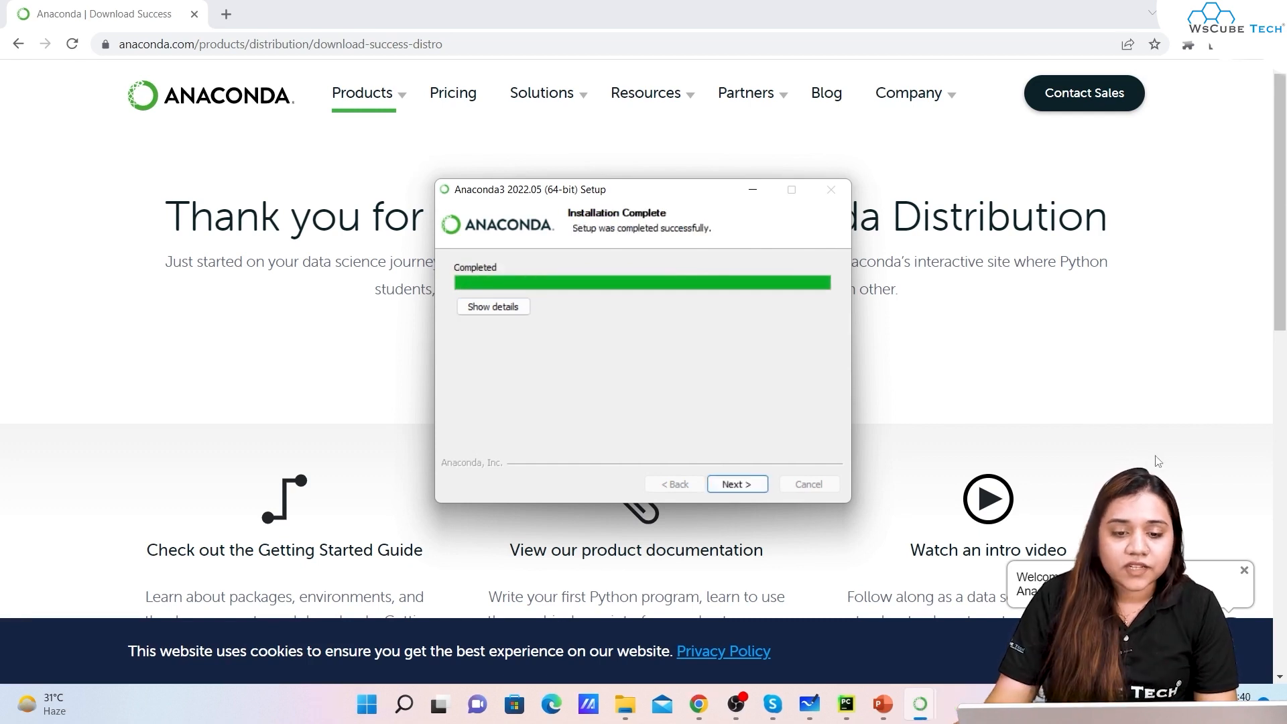
{"action": "left_click", "coordinate": [736, 484]}
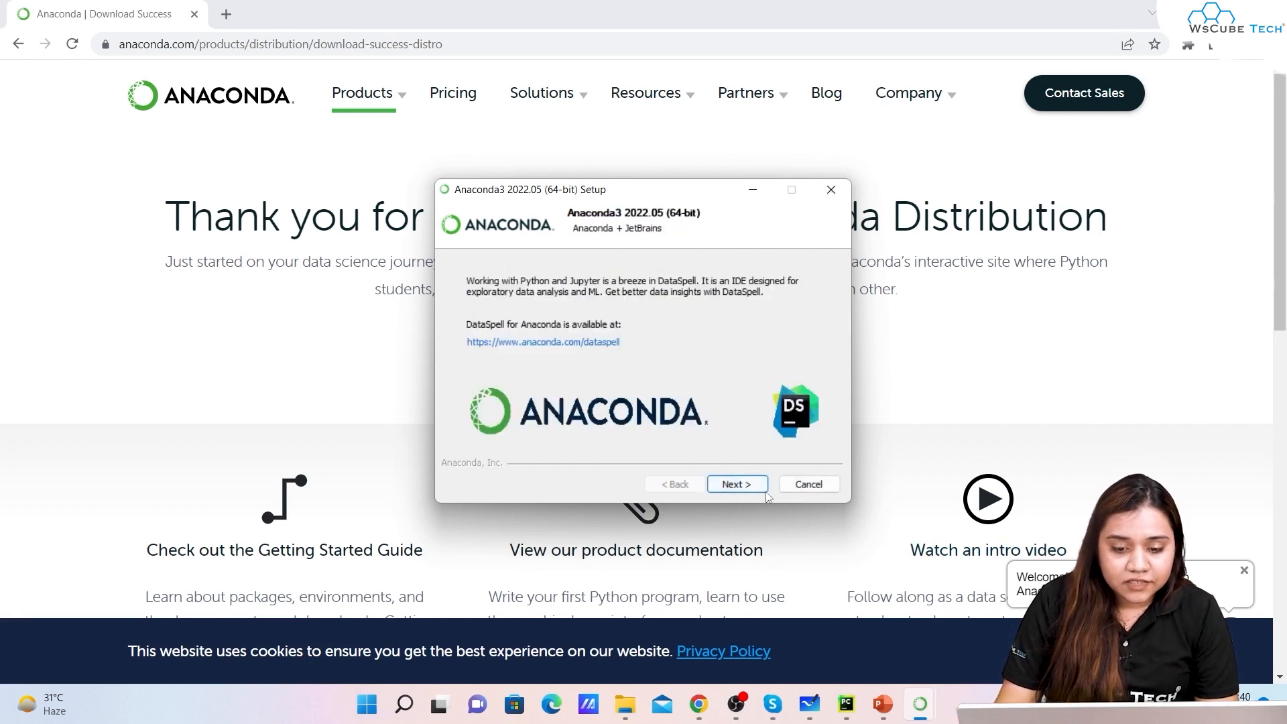
{"action": "left_click", "coordinate": [736, 484]}
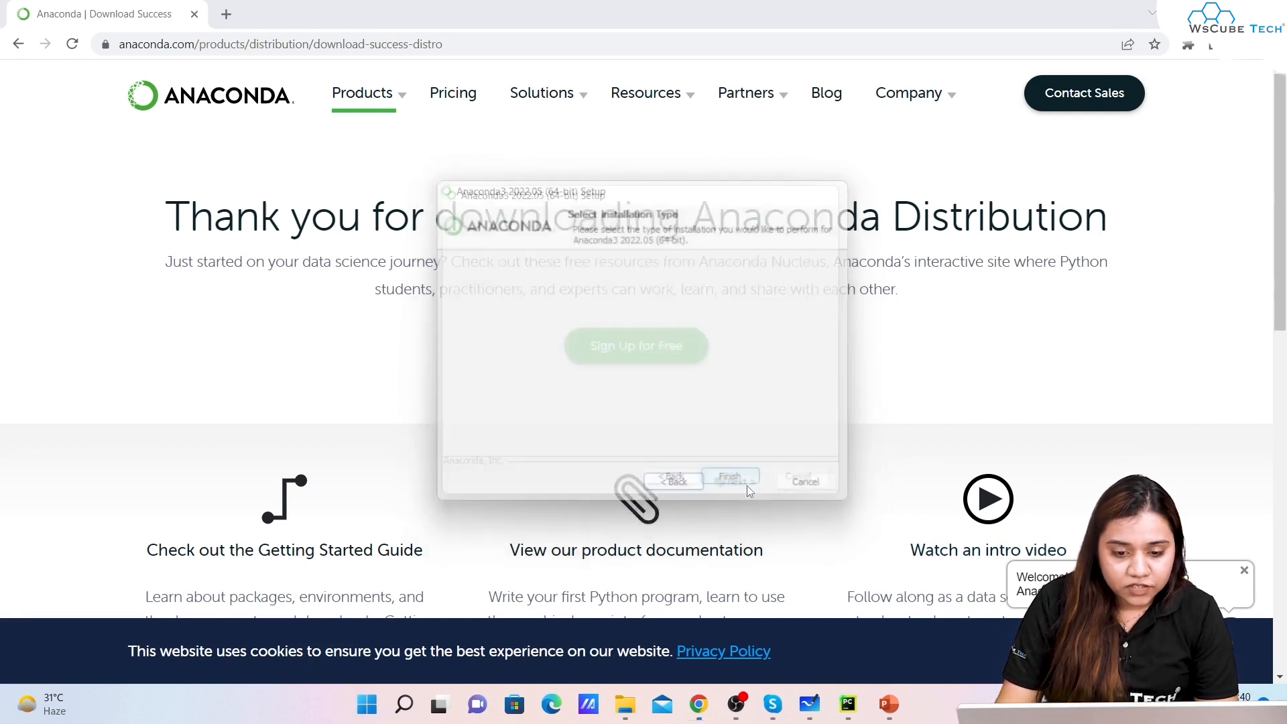
- Finish the setup and start Anaconda Navigator from the Windows Start search
{"action": "left_click", "coordinate": [730, 480]}
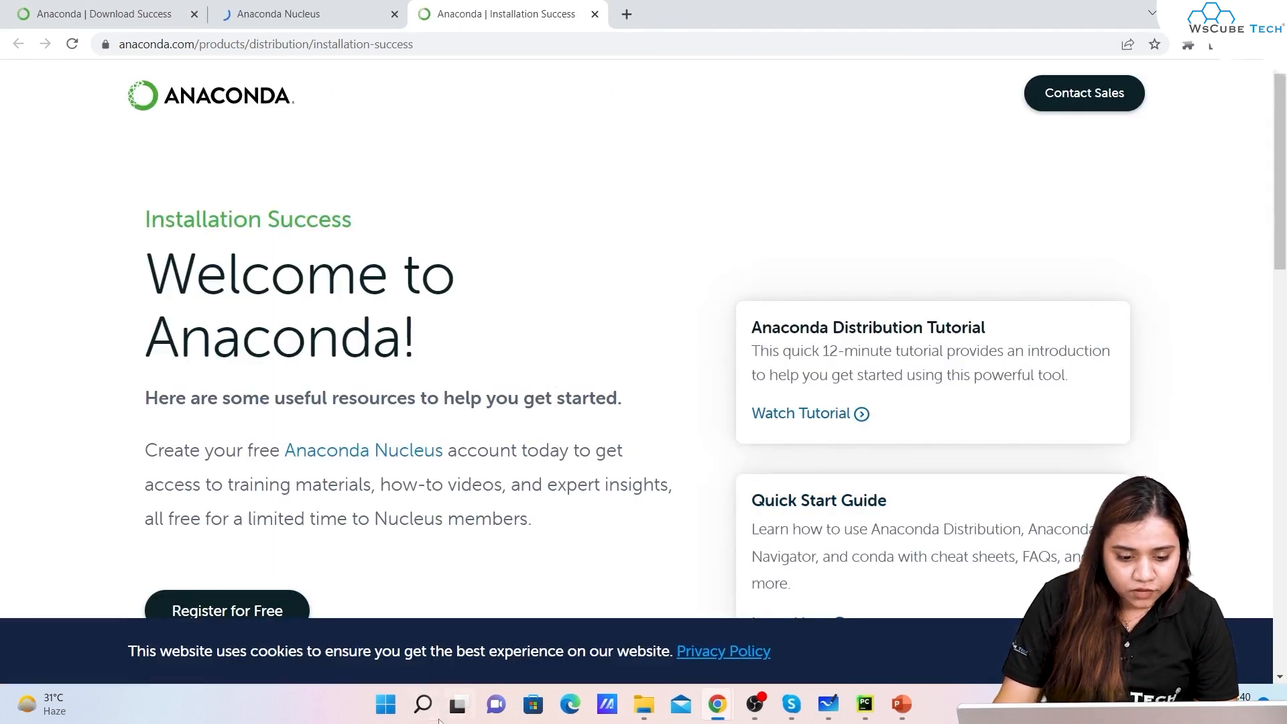
{"action": "left_click", "coordinate": [423, 704]}
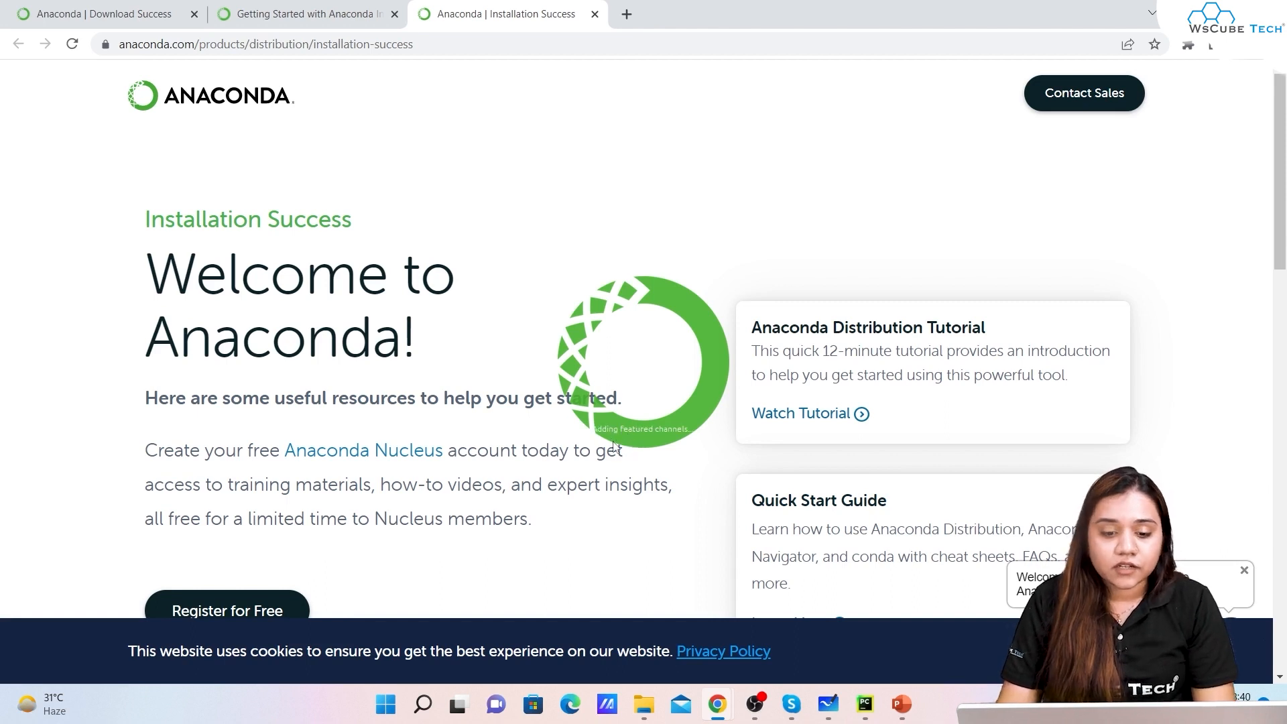
{"action": "mouse_move", "coordinate": [761, 486]}
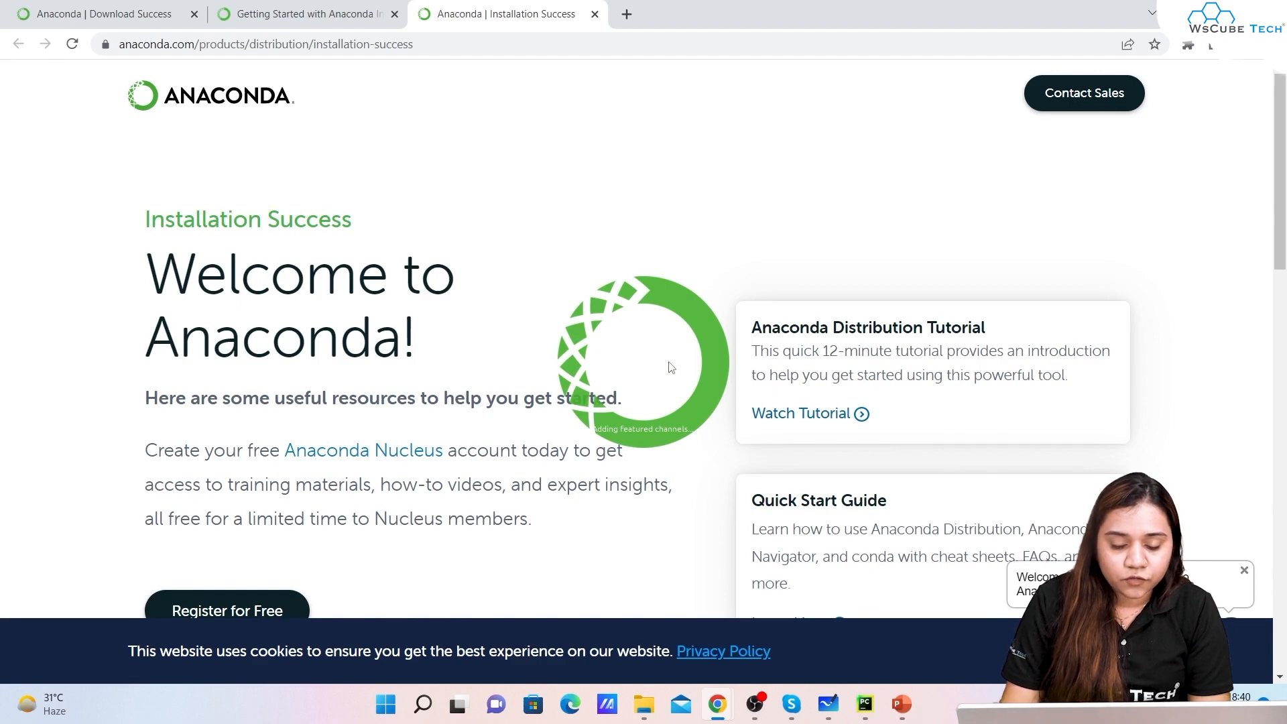
{"action": "mouse_move", "coordinate": [695, 434]}
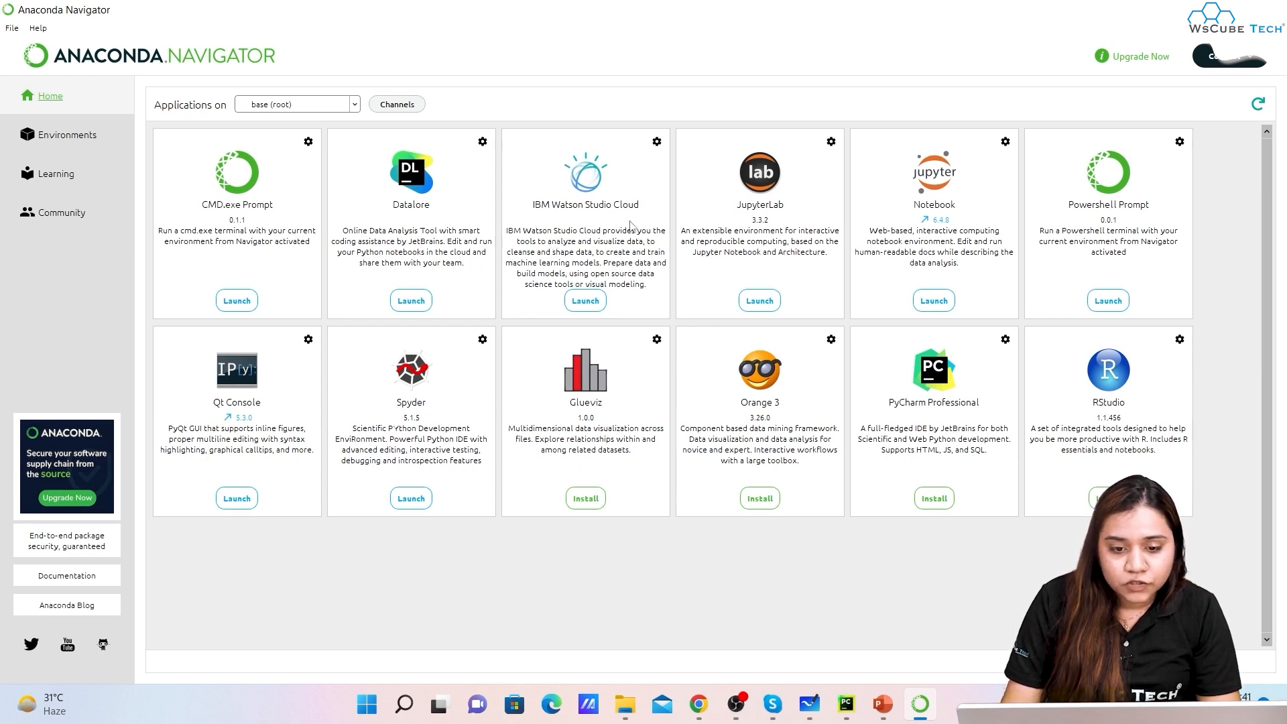
{"action": "mouse_move", "coordinate": [982, 197]}
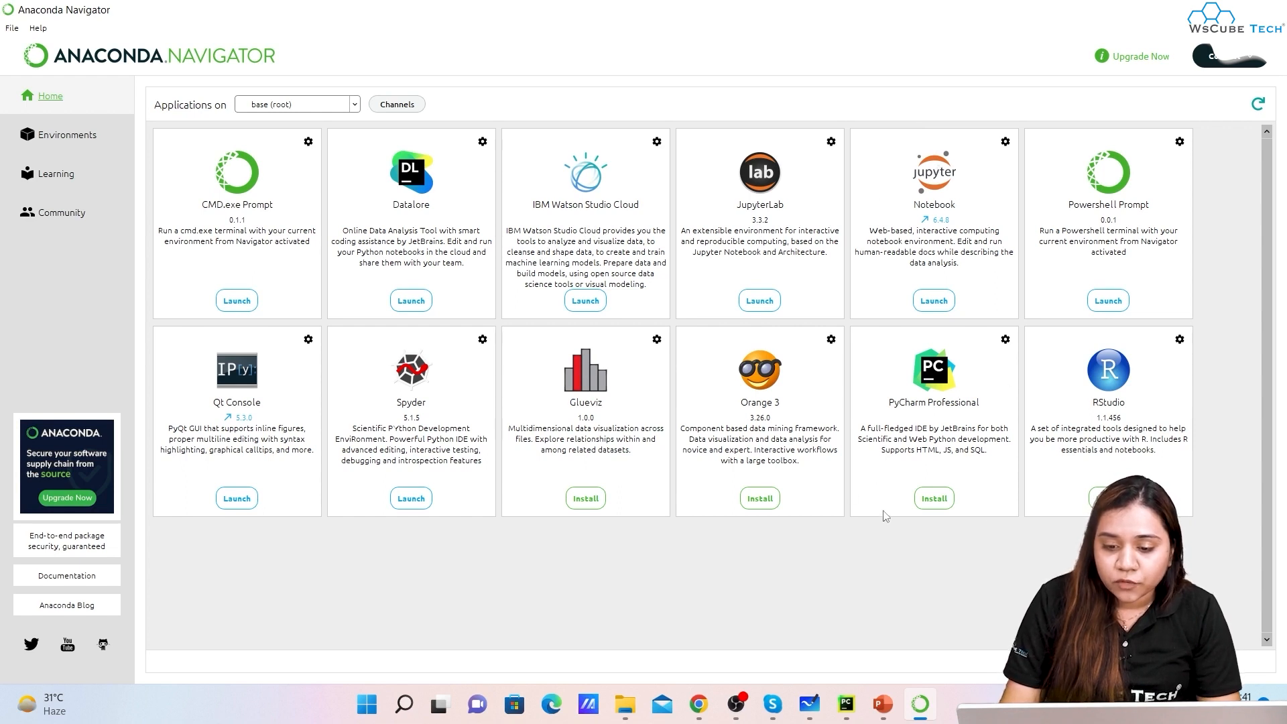
{"action": "mouse_move", "coordinate": [854, 319]}
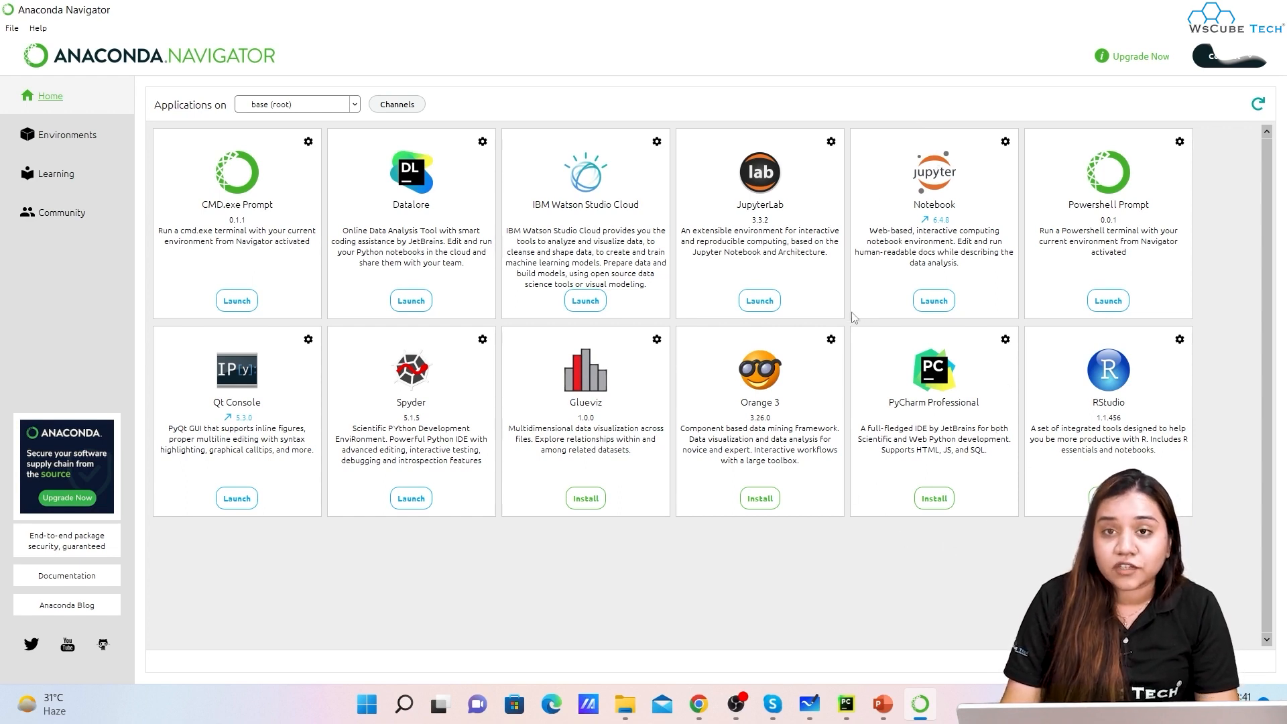
{"action": "mouse_move", "coordinate": [911, 129]}
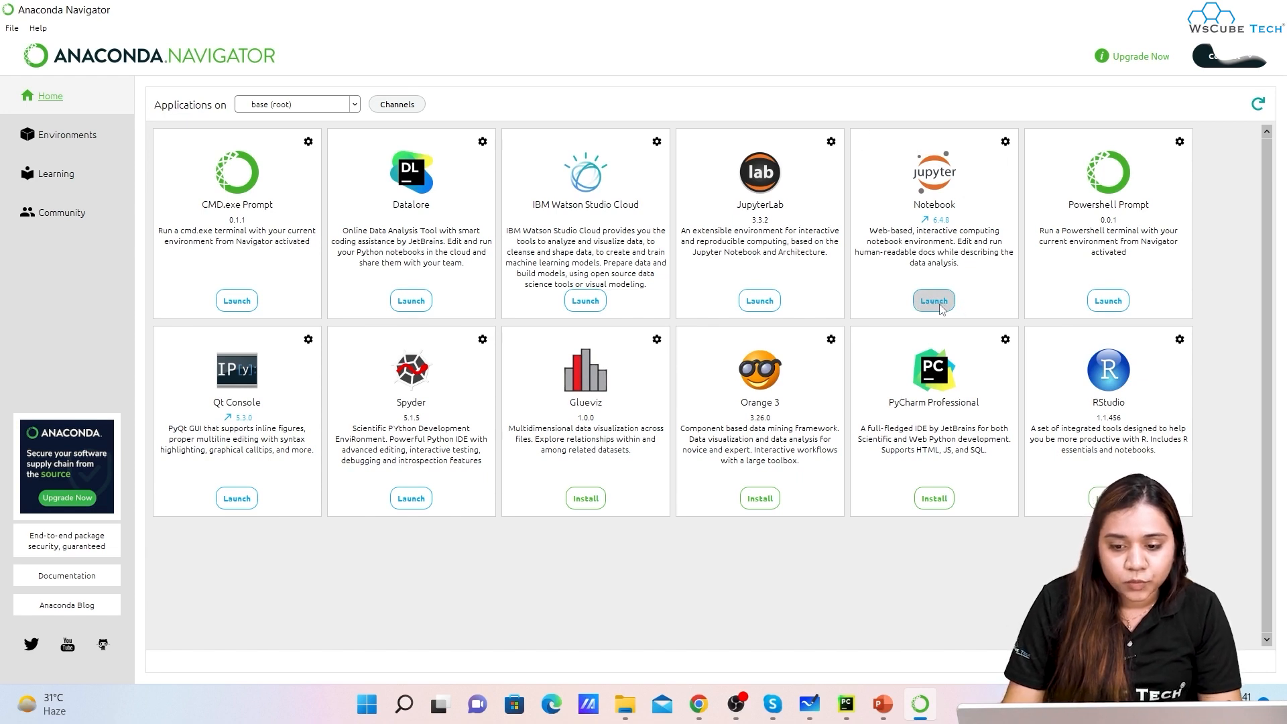
- Launch Jupyter Notebook from Navigator and switch to its home page in Chrome
{"action": "left_click", "coordinate": [933, 301]}
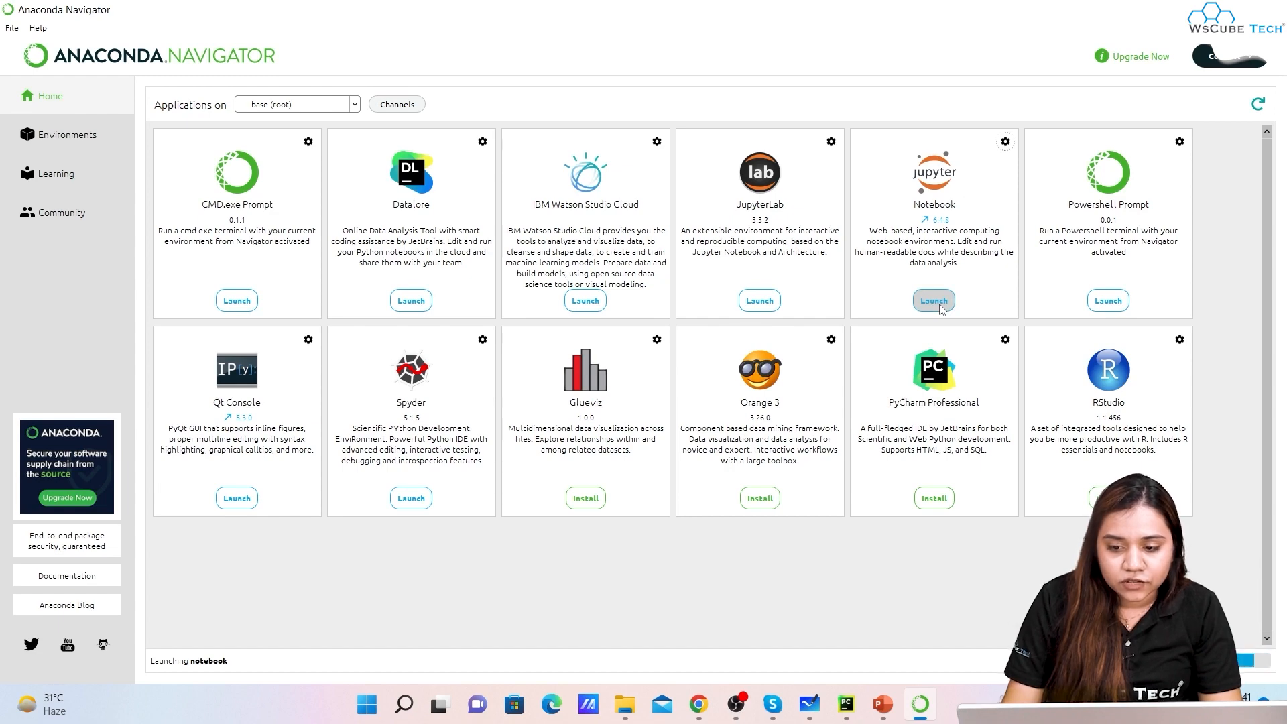
{"action": "left_click", "coordinate": [933, 299]}
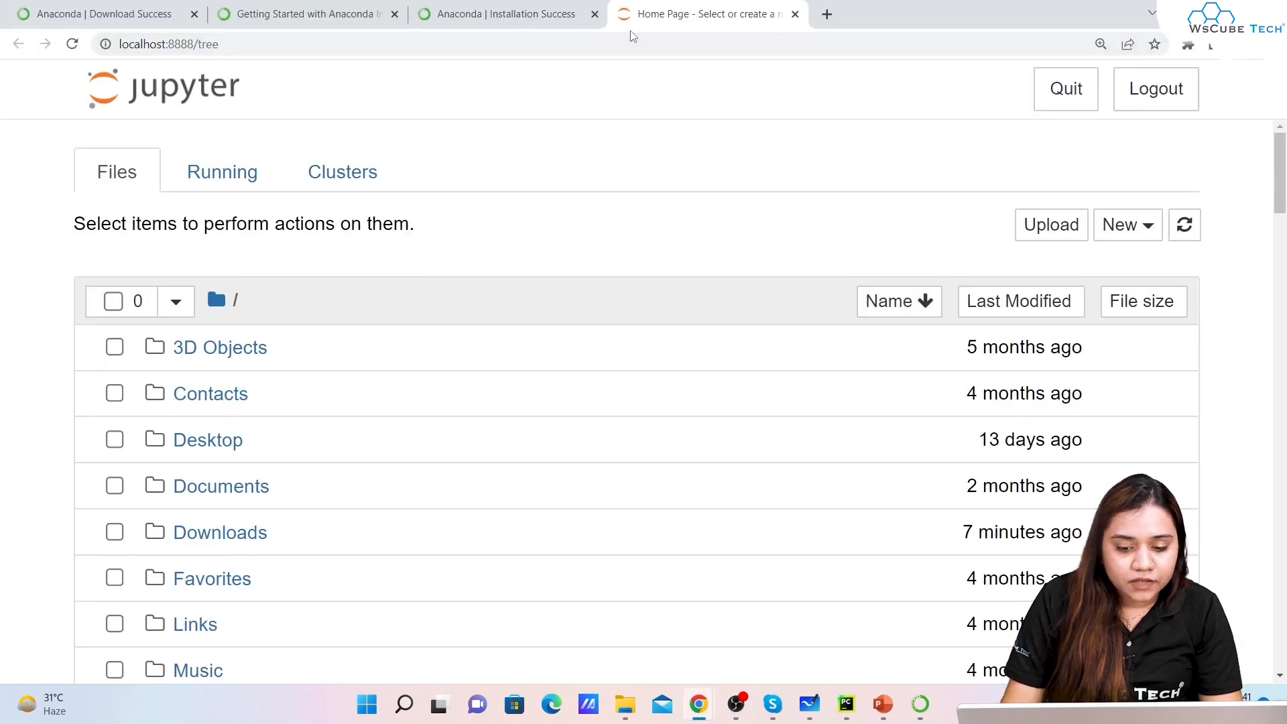
{"action": "scroll", "scroll_direction": "down", "scroll_amount": 3}
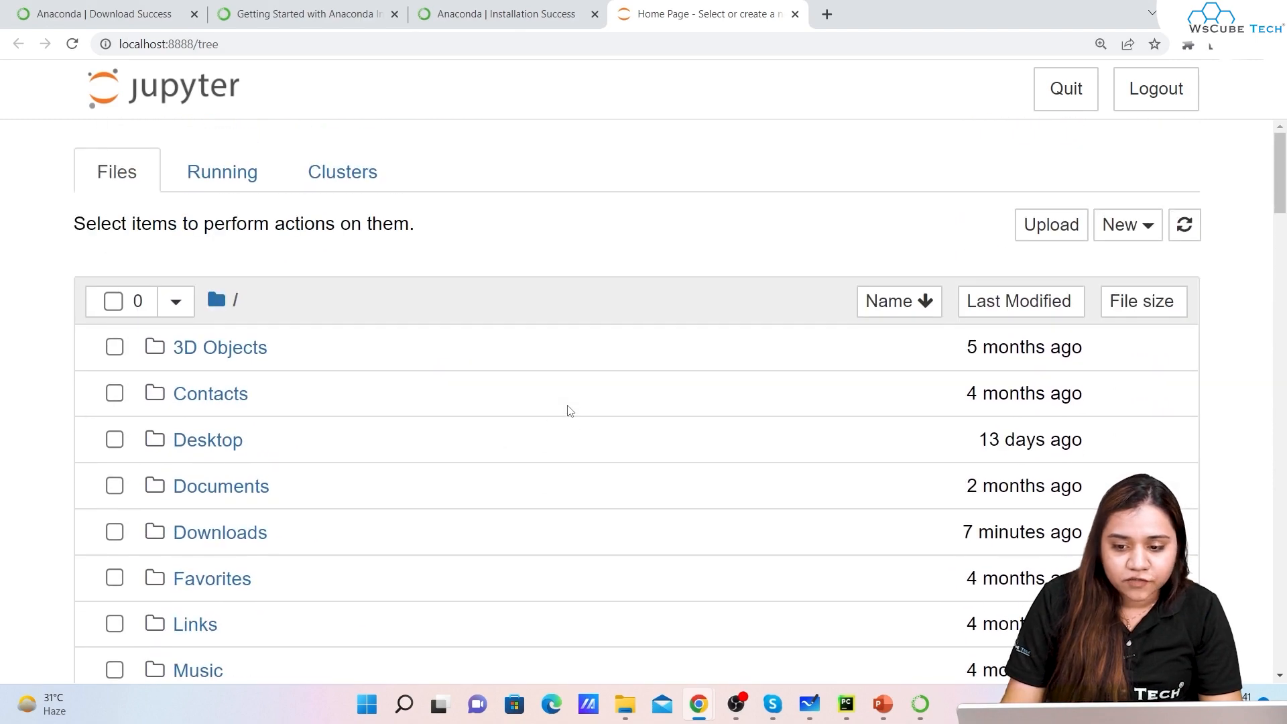
{"action": "mouse_move", "coordinate": [1020, 301]}
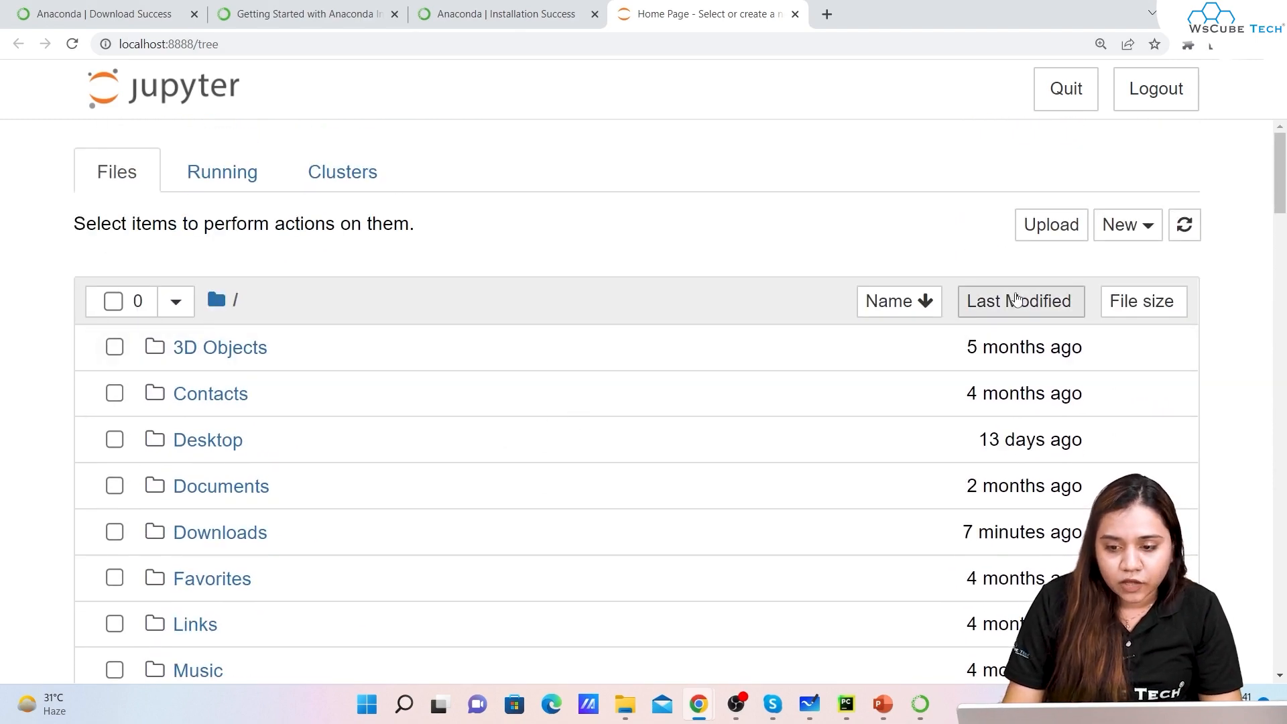
{"action": "mouse_move", "coordinate": [418, 349]}
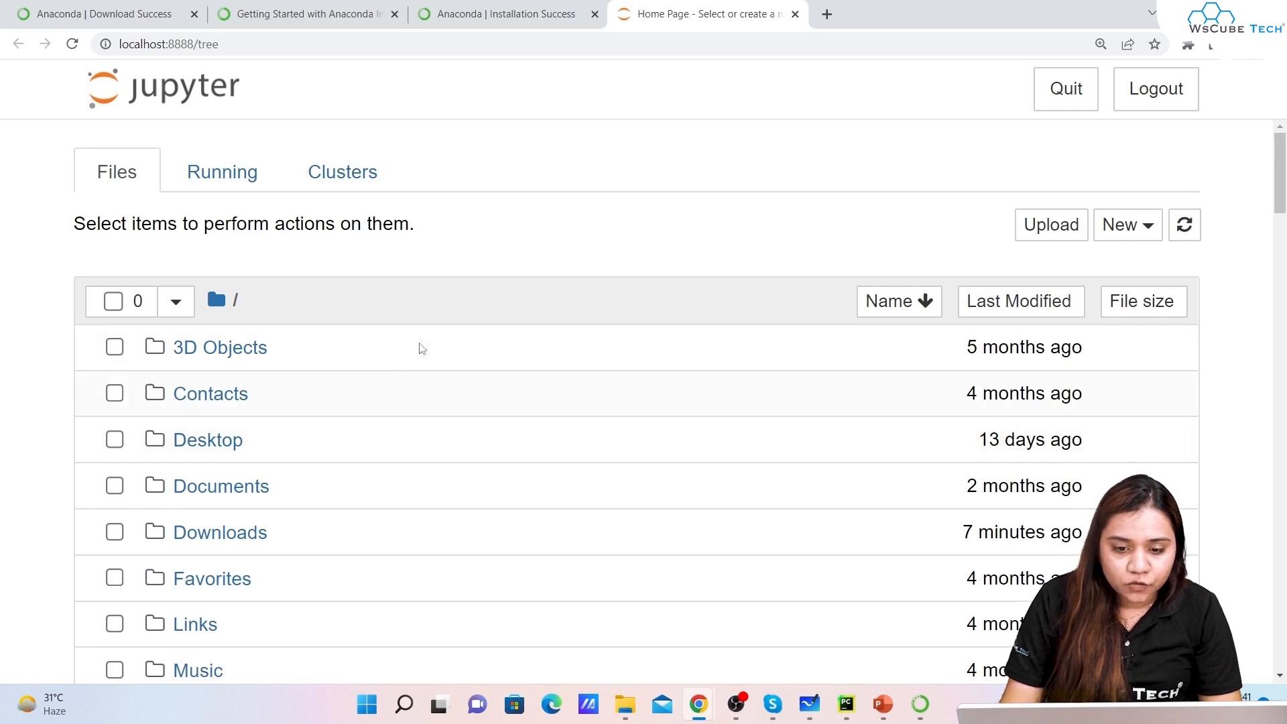
- Create a new Python 3 (ipykernel) notebook from the Jupyter home page
{"action": "left_click", "coordinate": [1126, 224]}
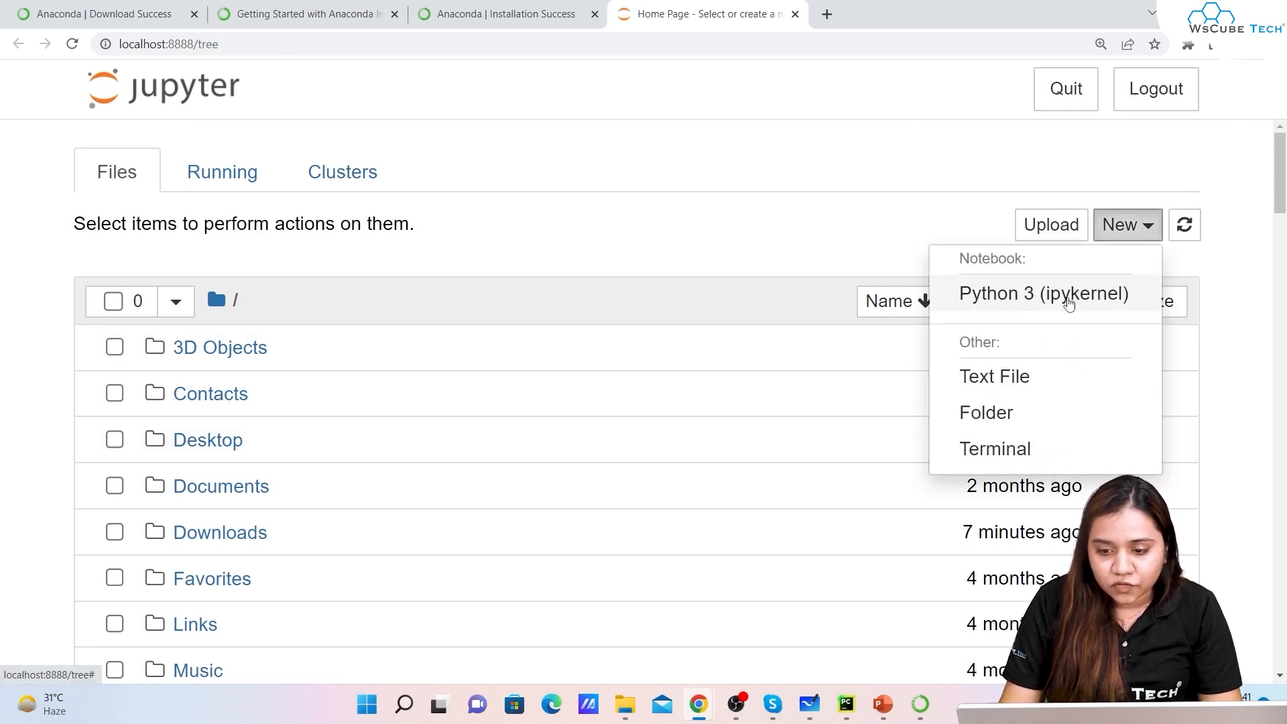
{"action": "left_click", "coordinate": [1043, 294]}
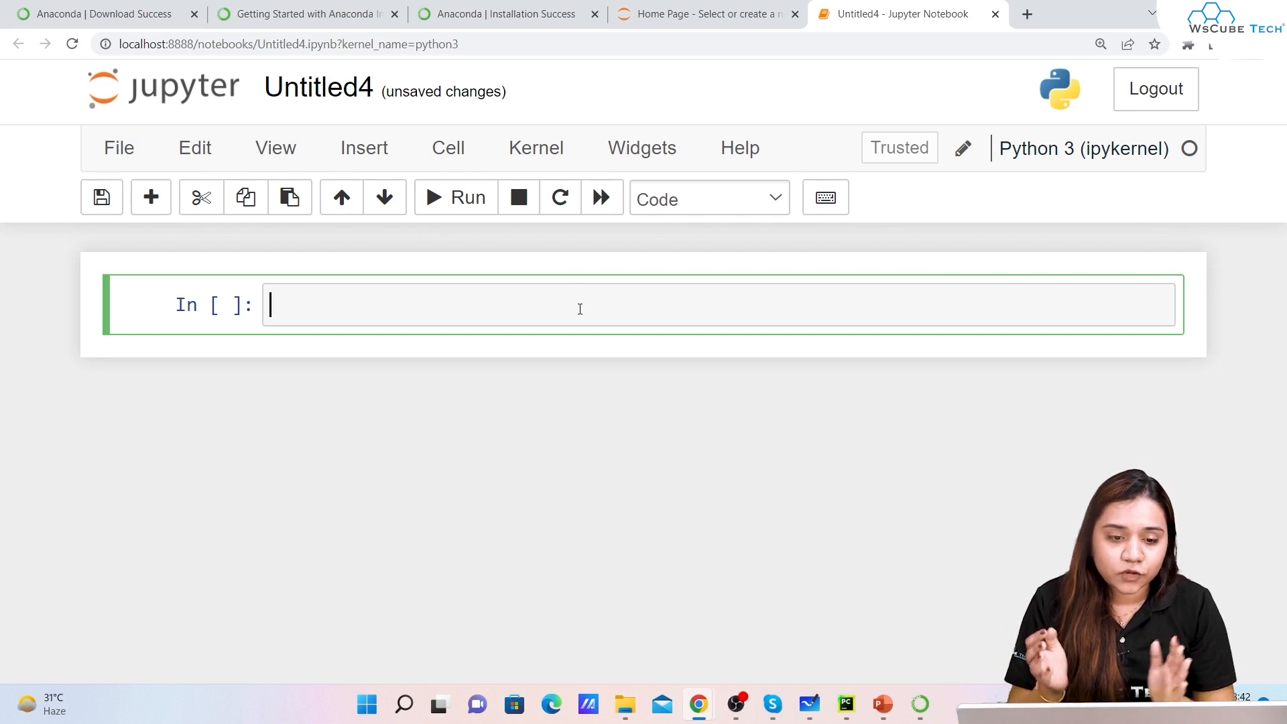
- Write import pandas as pd and a dict whose Name list holds four names including peter, David and lisa
{"action": "type", "text": "imp"}
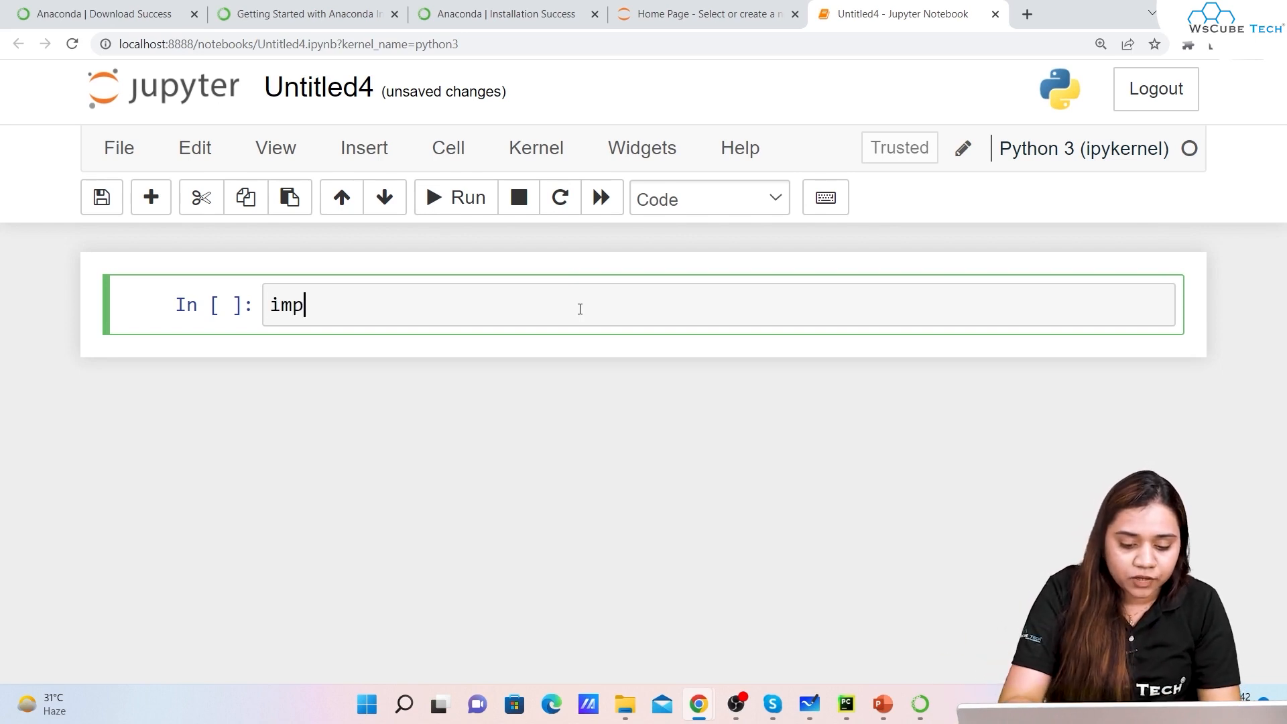
{"action": "type", "text": "ort"}
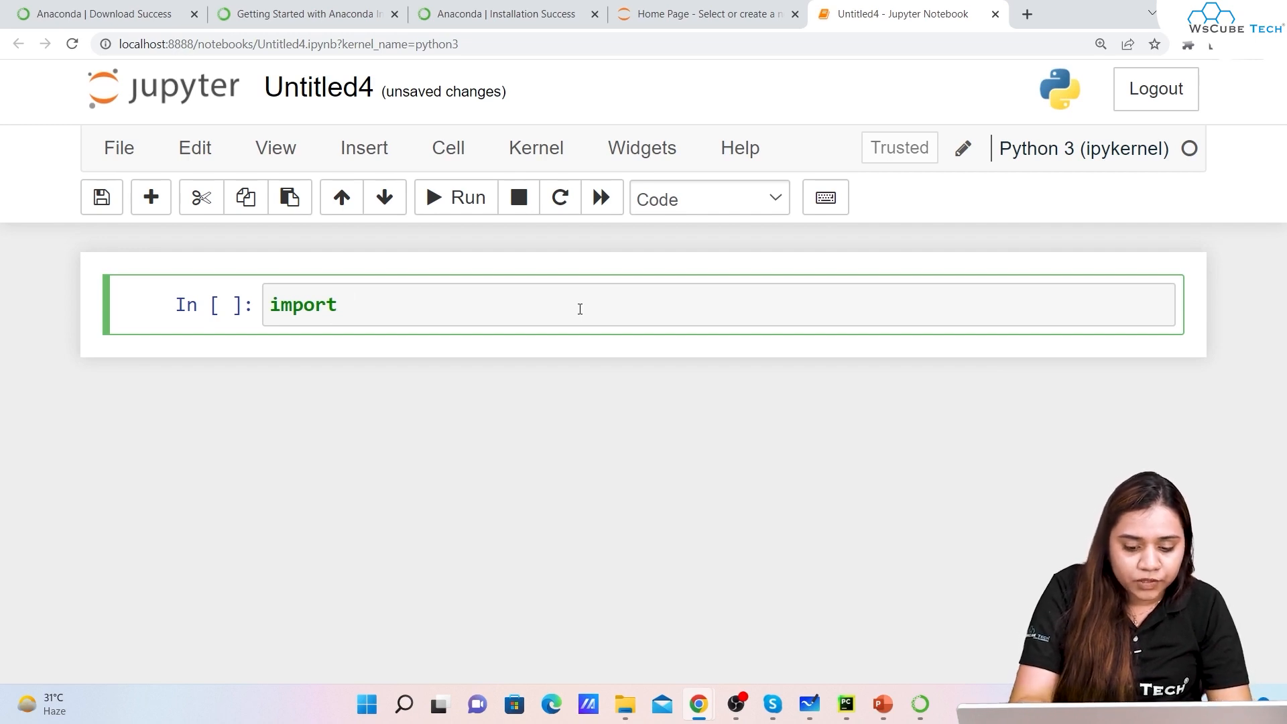
{"action": "type", "text": "pandas as pd"}
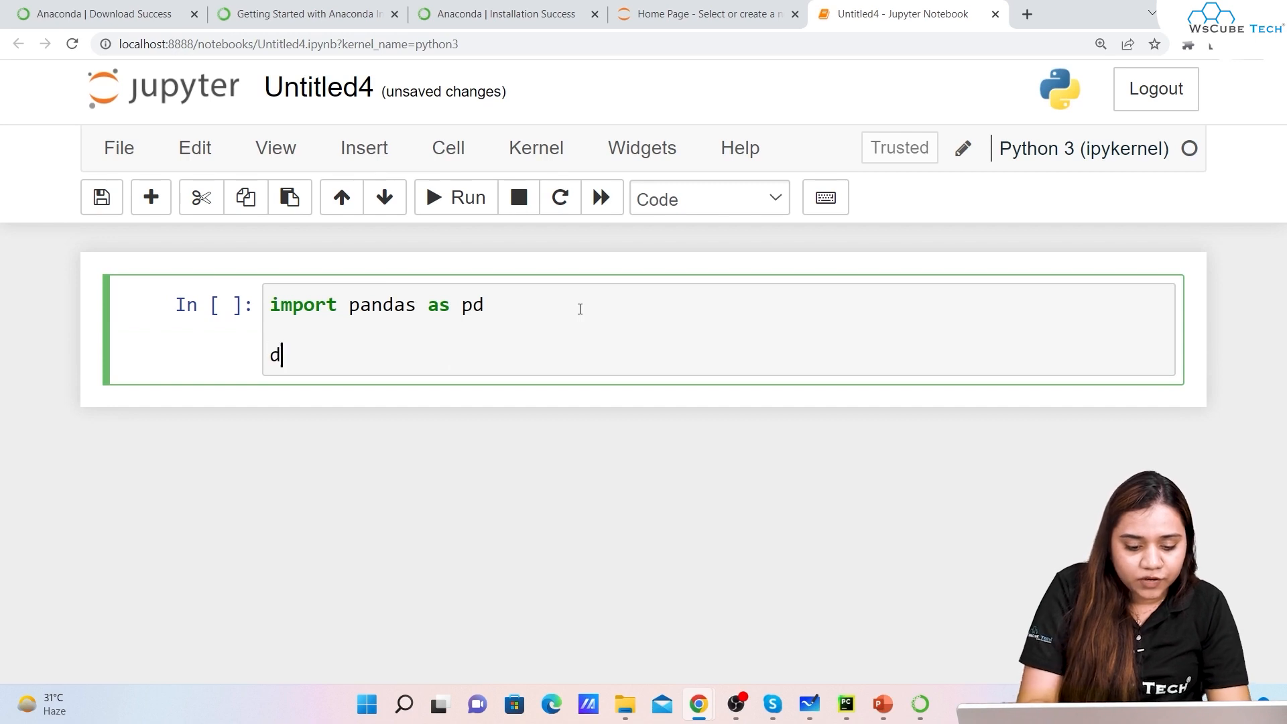
{"action": "type", "text": "f ="}
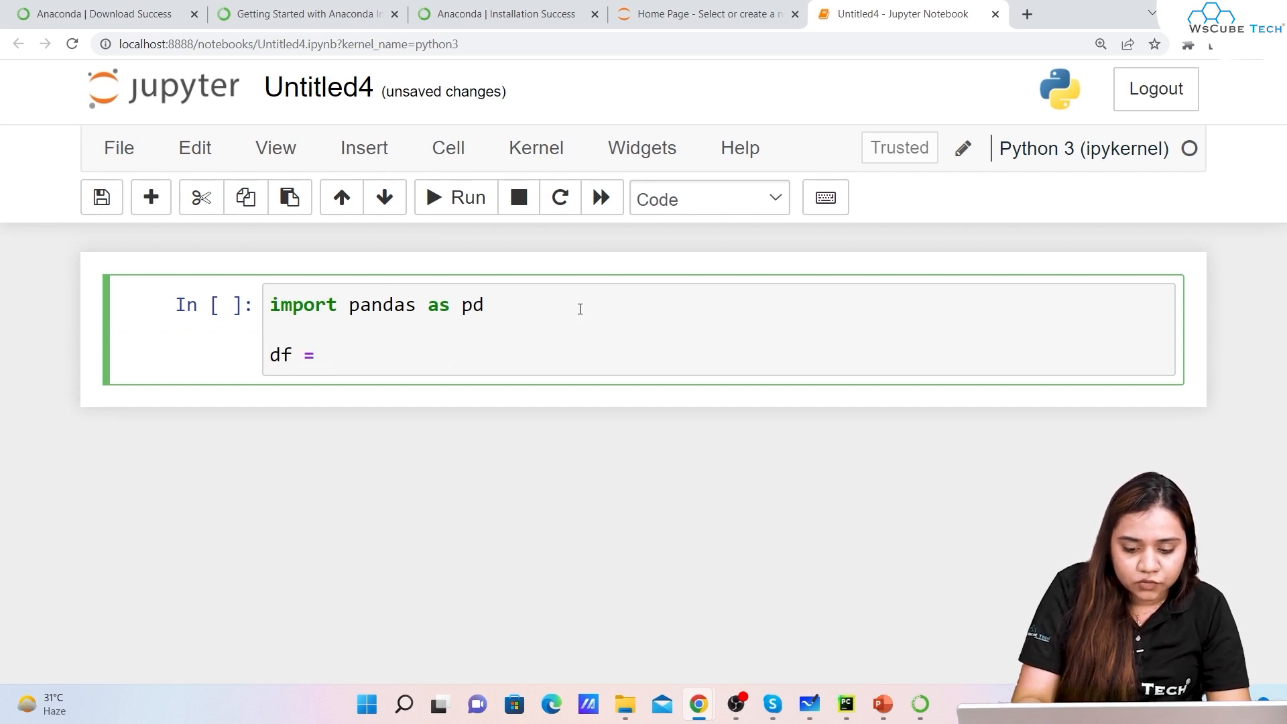
{"action": "type", "text": "{\"Name\":}"}
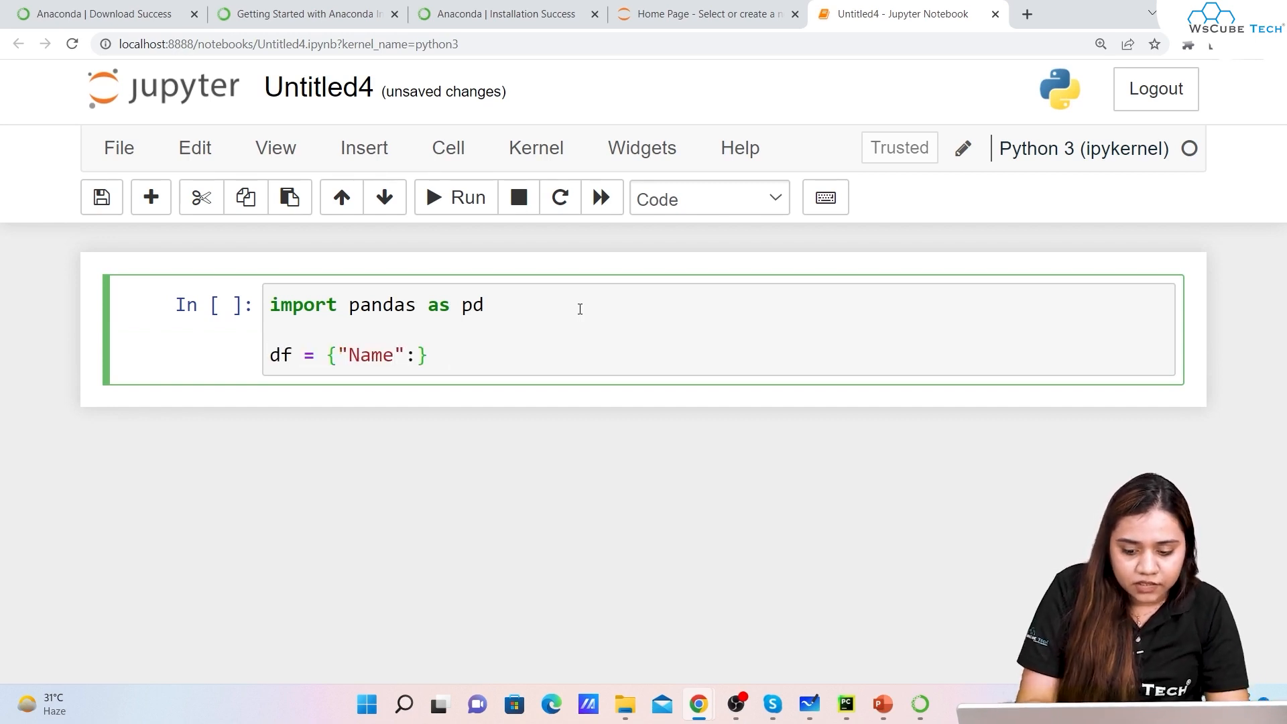
{"action": "type", "text": "[]"}
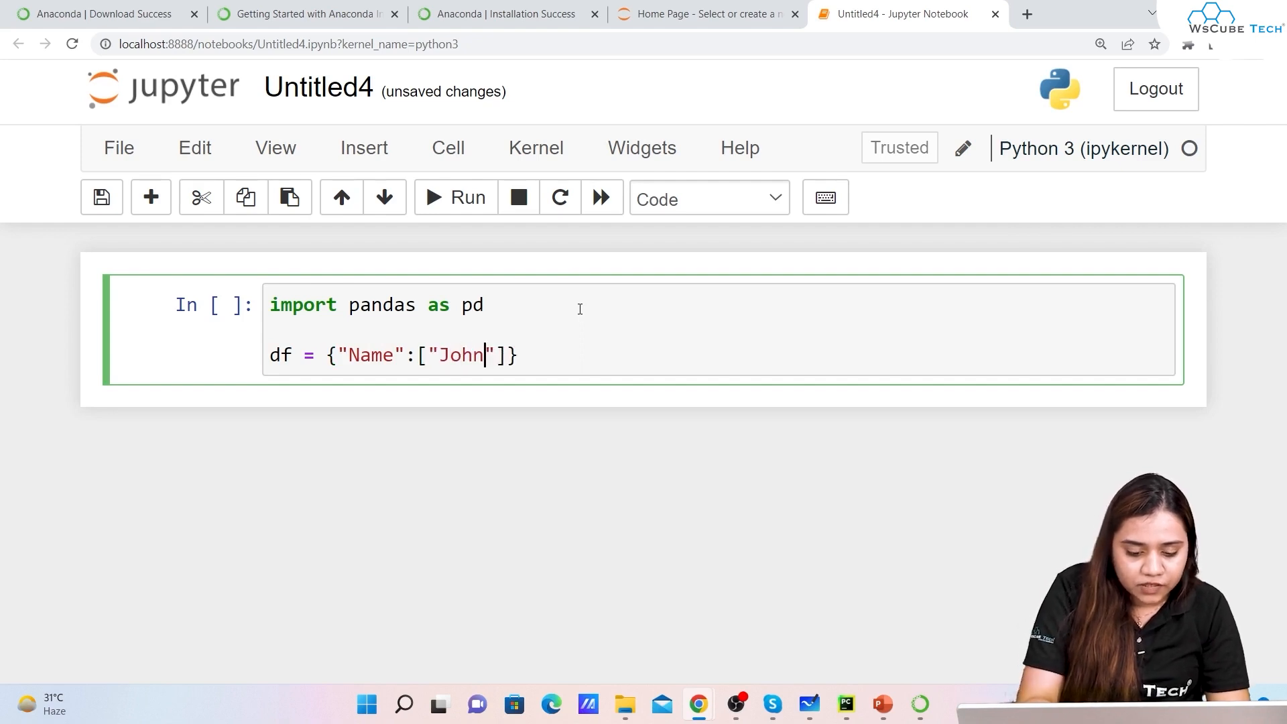
{"action": "type", "text": ",\"peter\""}
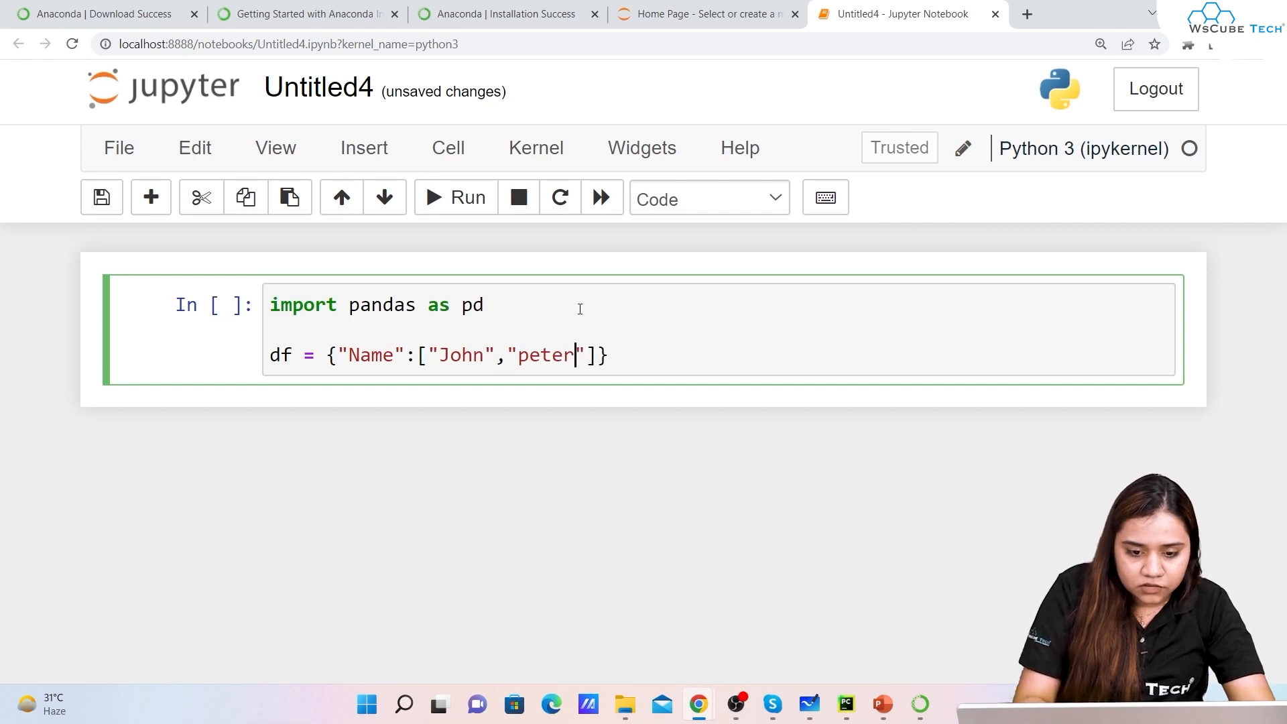
{"action": "type", "text": ",\"David\""}
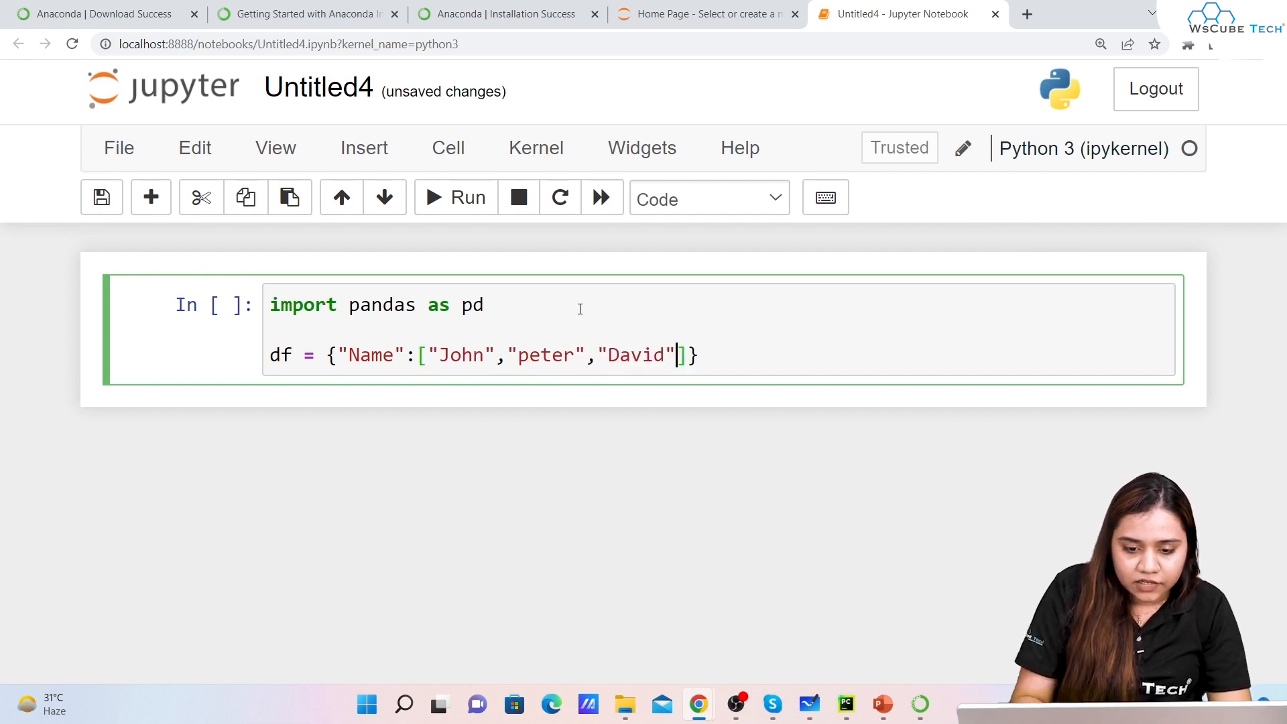
{"action": "type", "text": ",\"lisa\""}
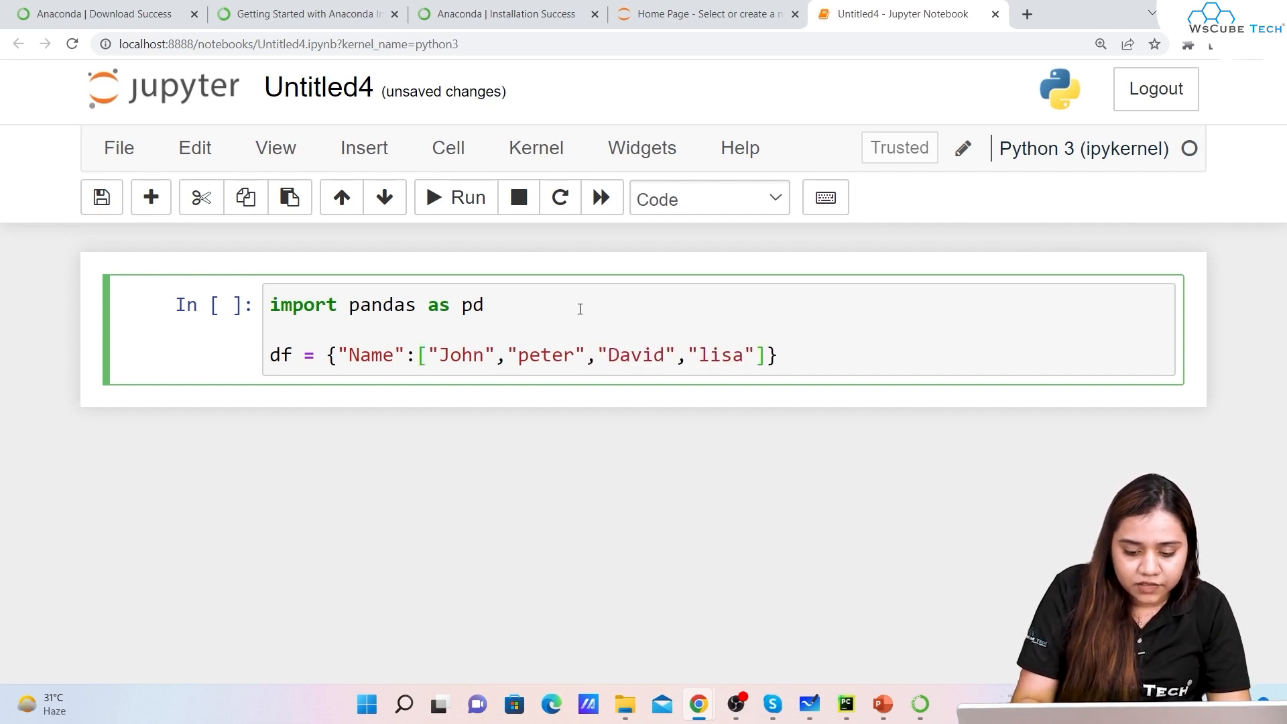
{"action": "type", "text": ","}
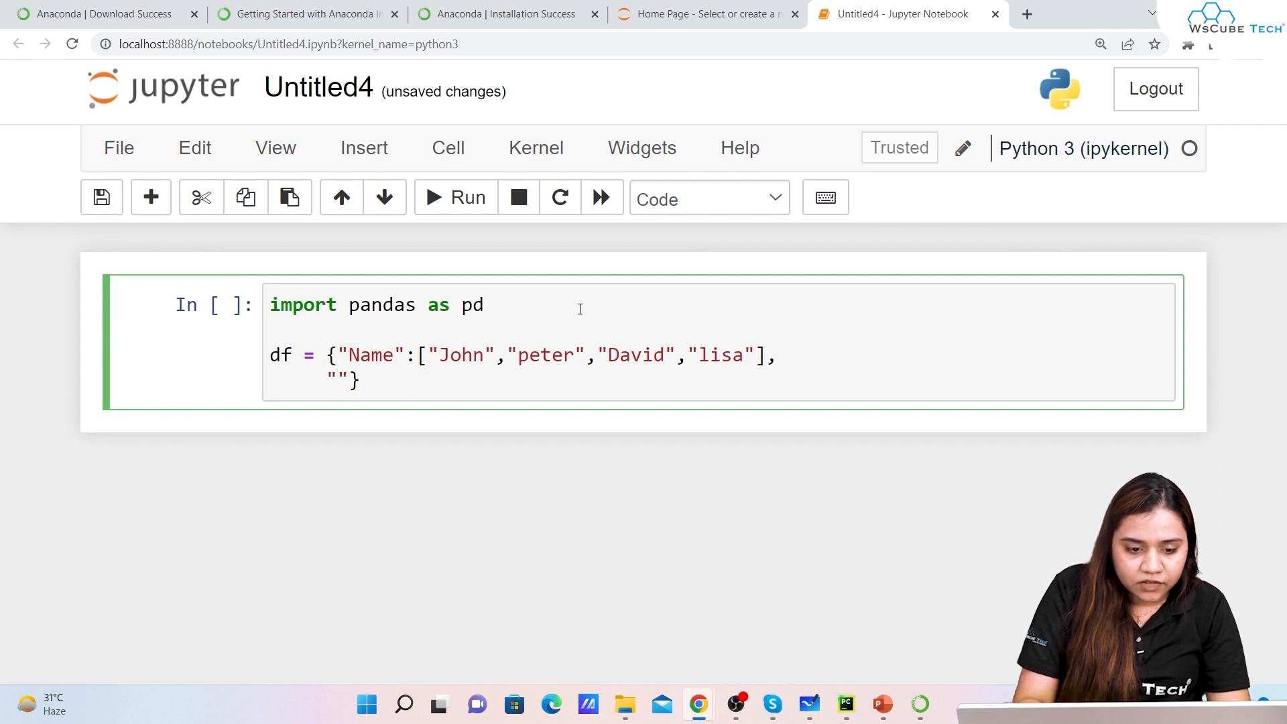
- Add the Marks list 89, 97, 67, 90 to the dict and begin the df line
{"action": "left_click", "coordinate": [339, 379]}
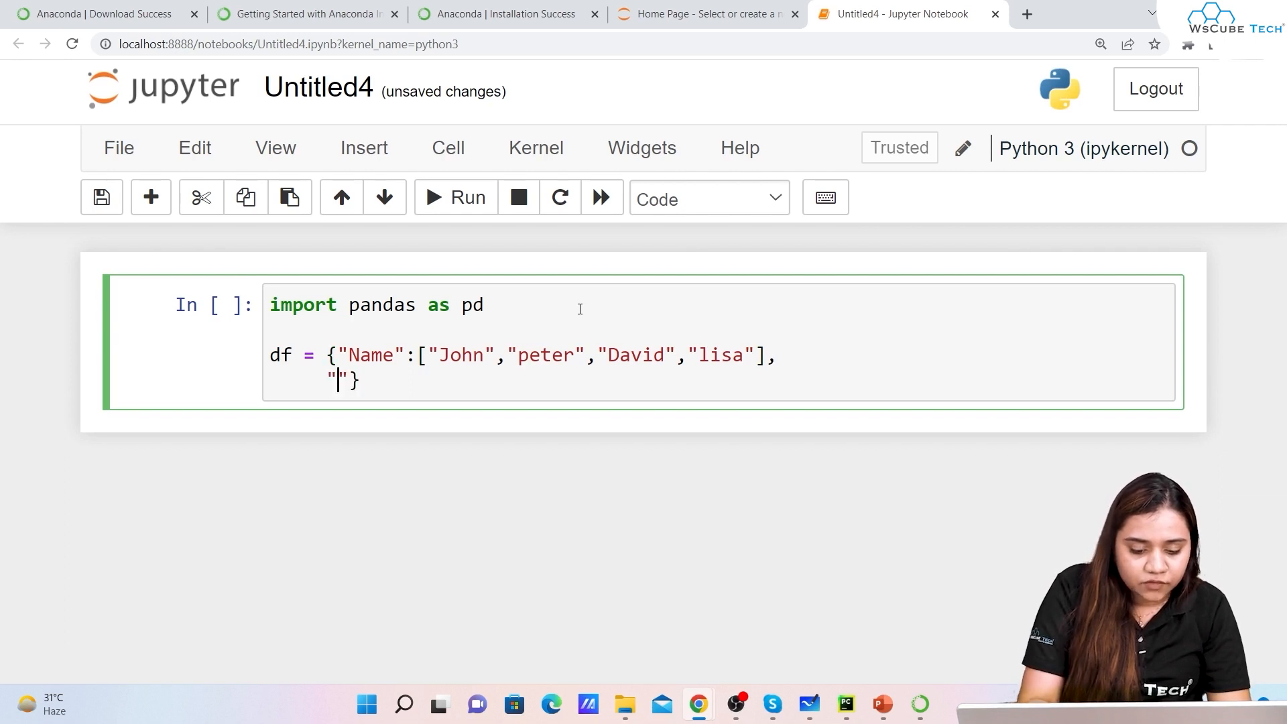
{"action": "type", "text": "Marks\":["}
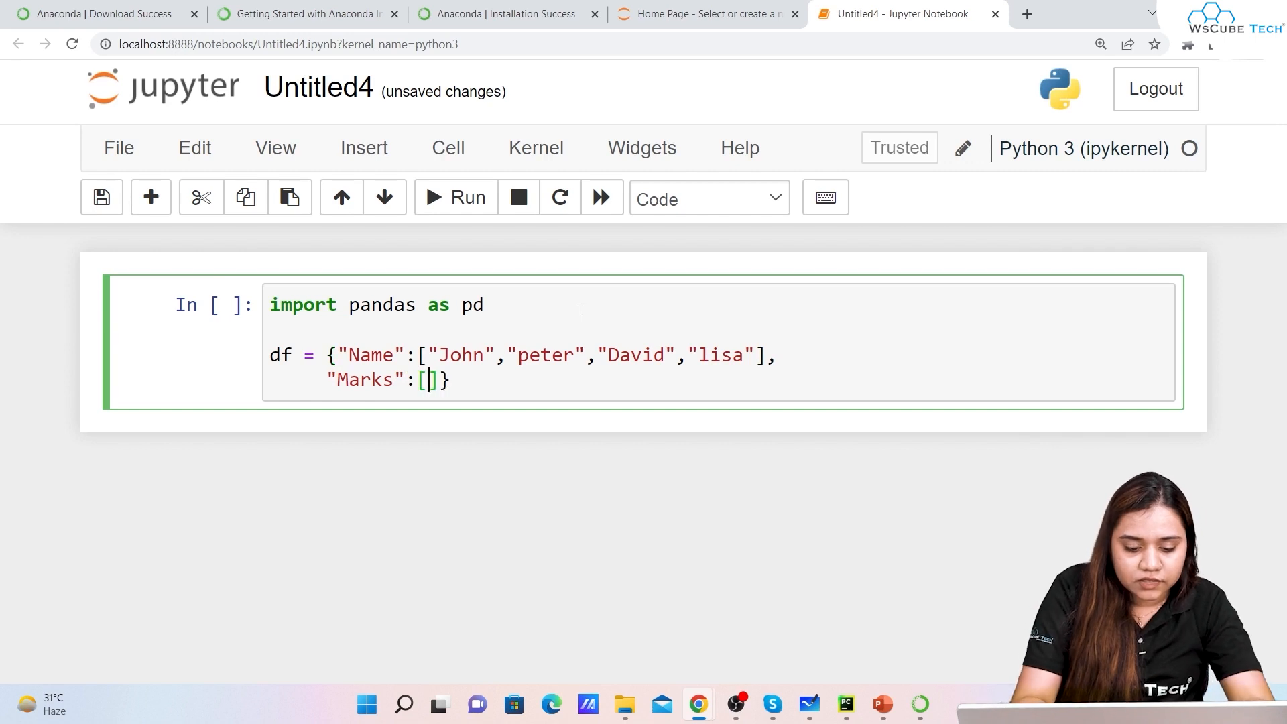
{"action": "type", "text": "89,3"}
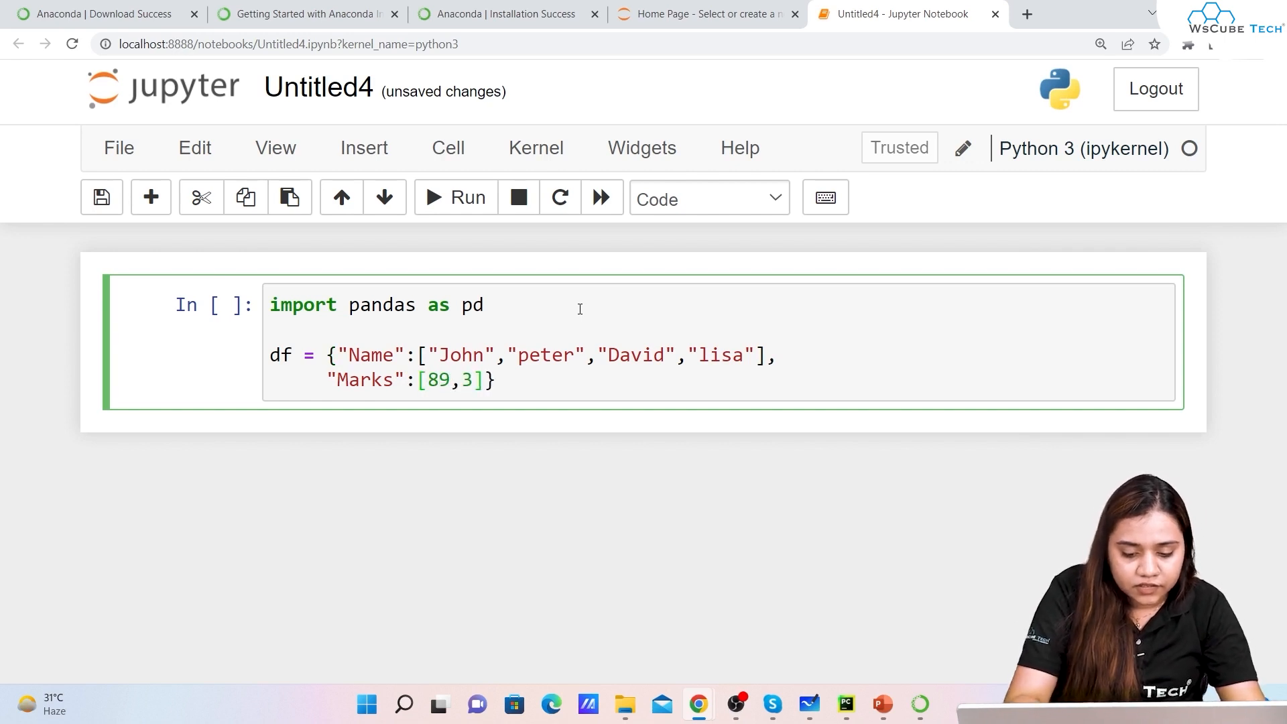
{"action": "type", "text": "7"}
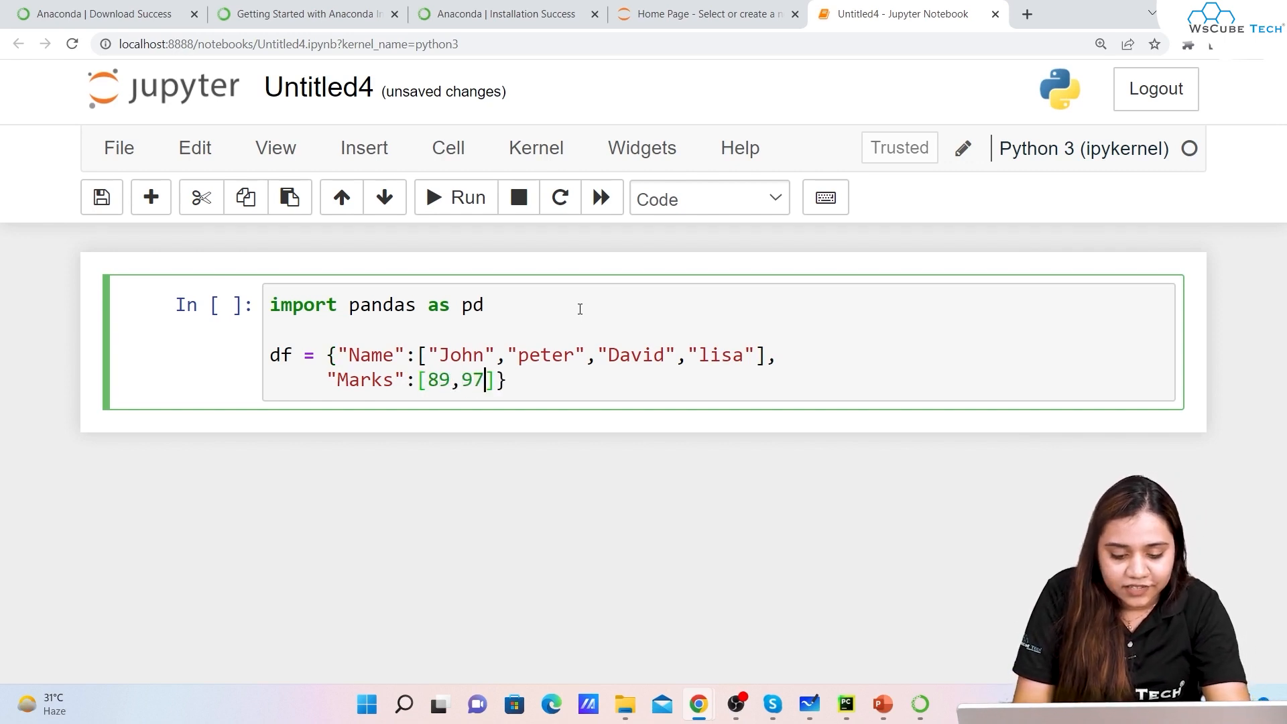
{"action": "type", "text": "67,"}
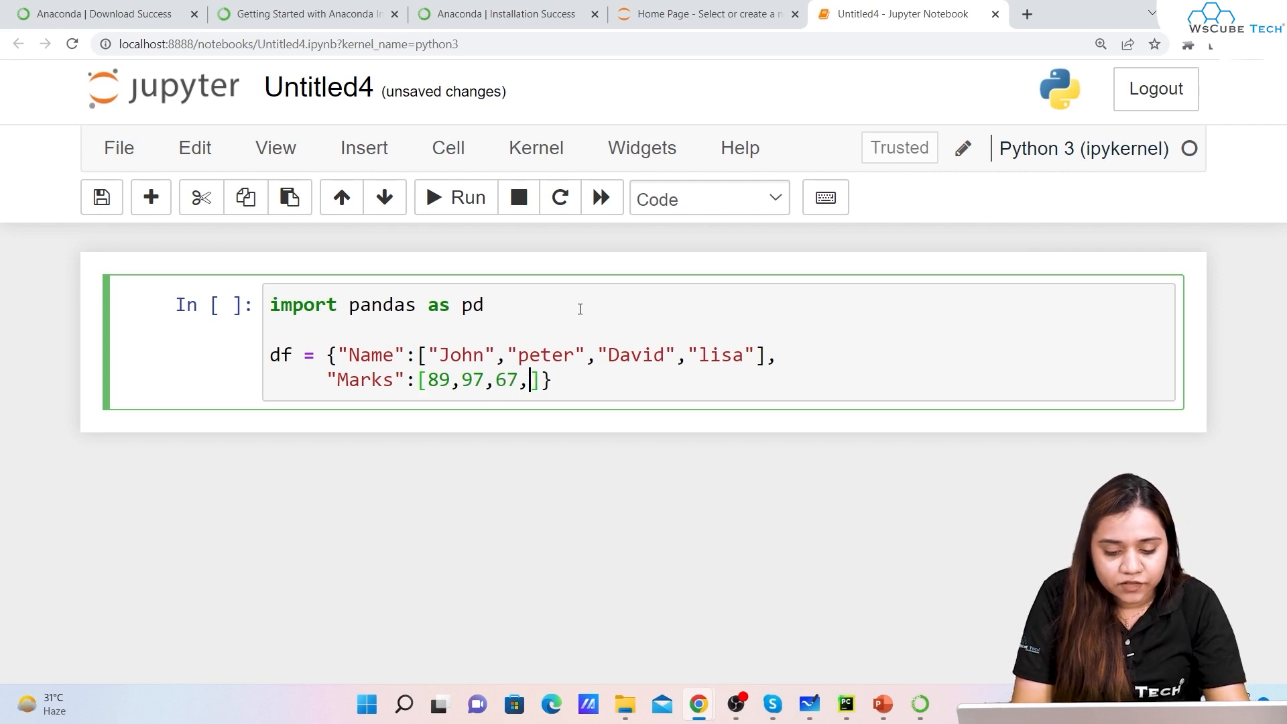
{"action": "type", "text": "90}"}
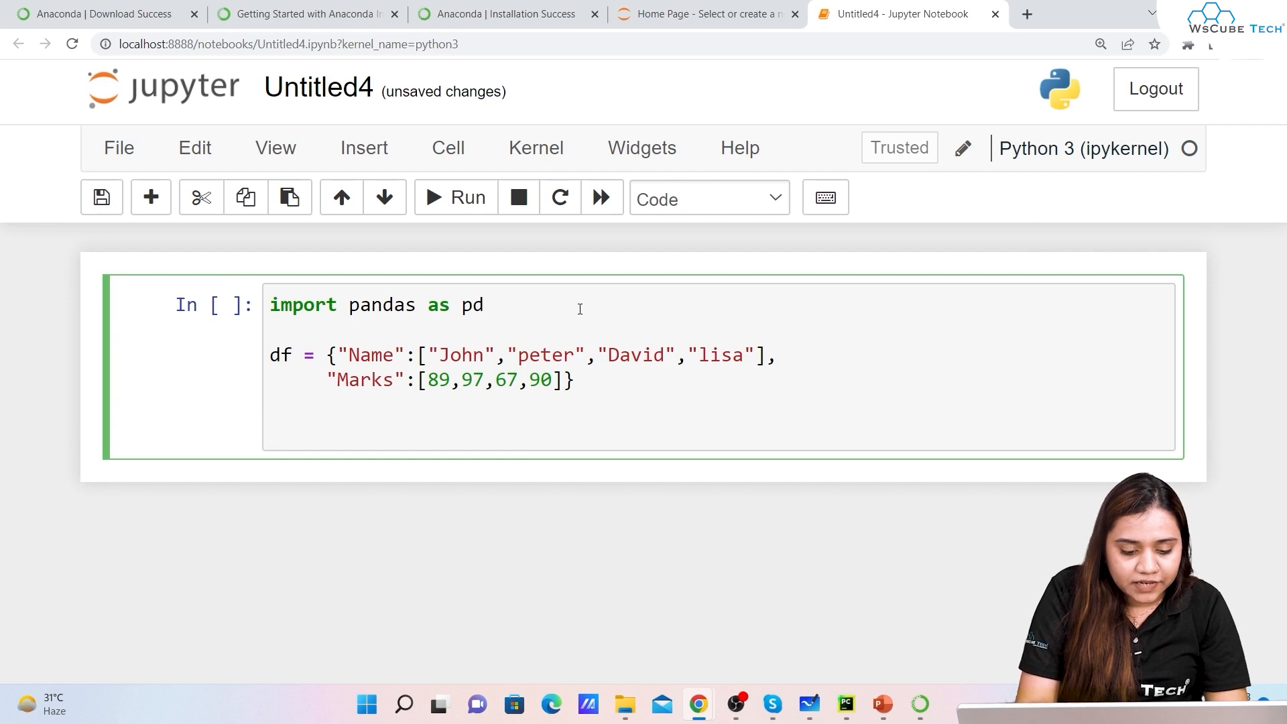
{"action": "type", "text": "df"}
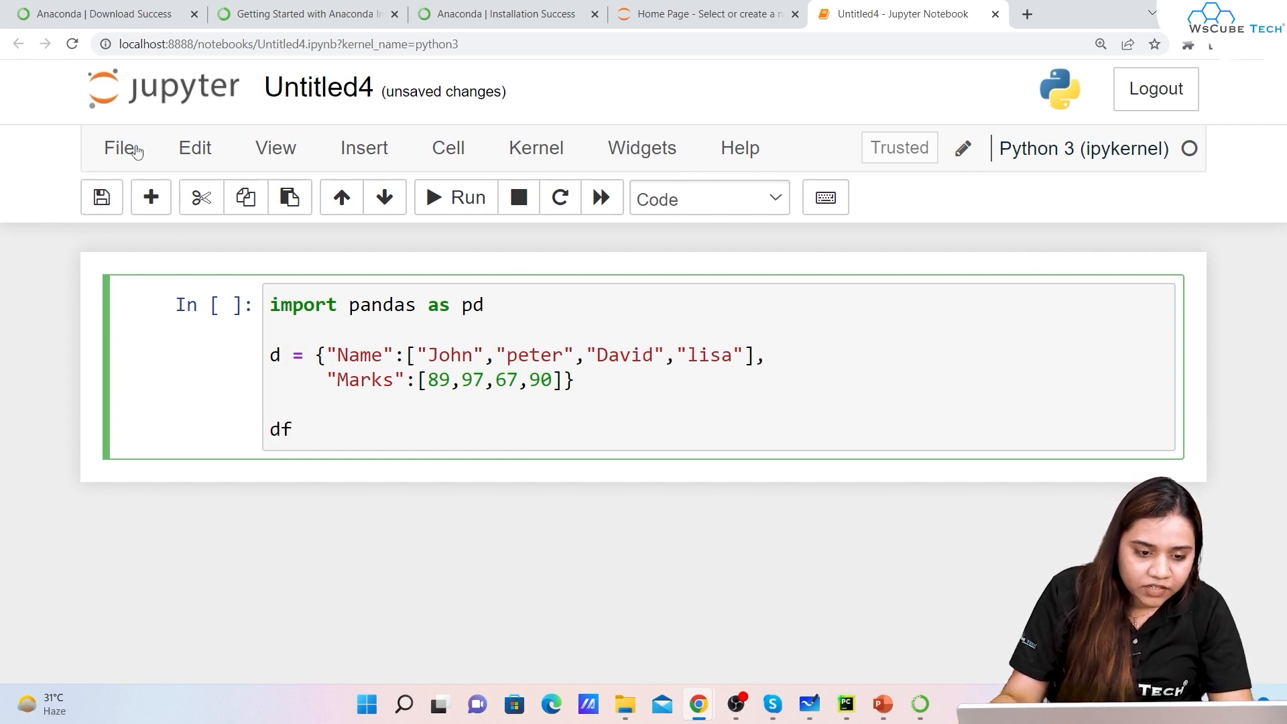
- Complete df = pd.DataFrame(d) and run the cell
{"action": "type", "text": "= pd.Data"}
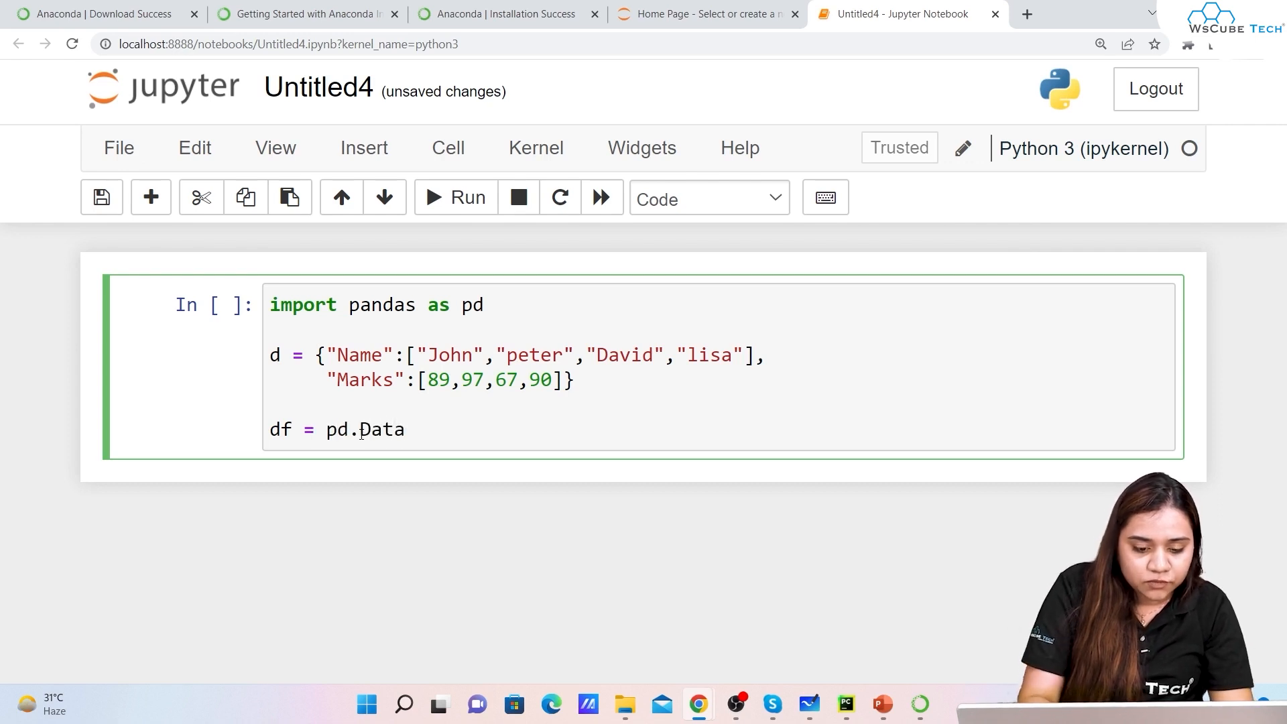
{"action": "type", "text": "Frame"}
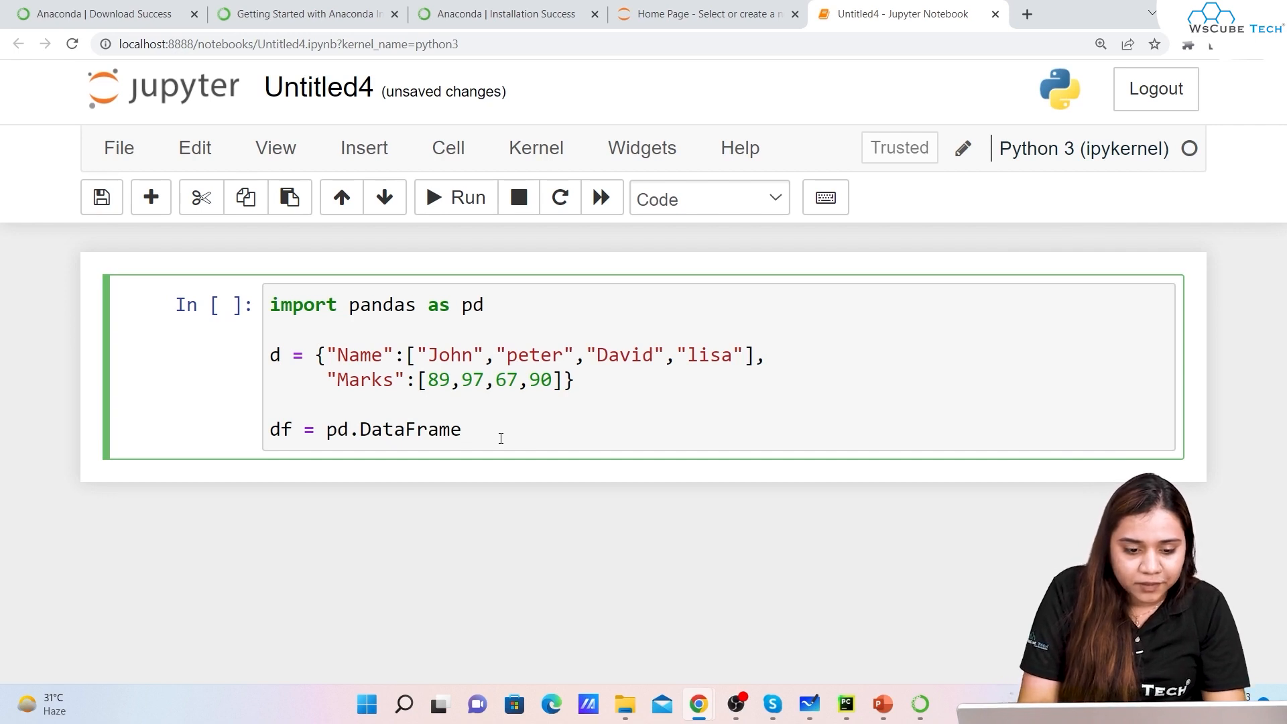
{"action": "type", "text": "(d)"}
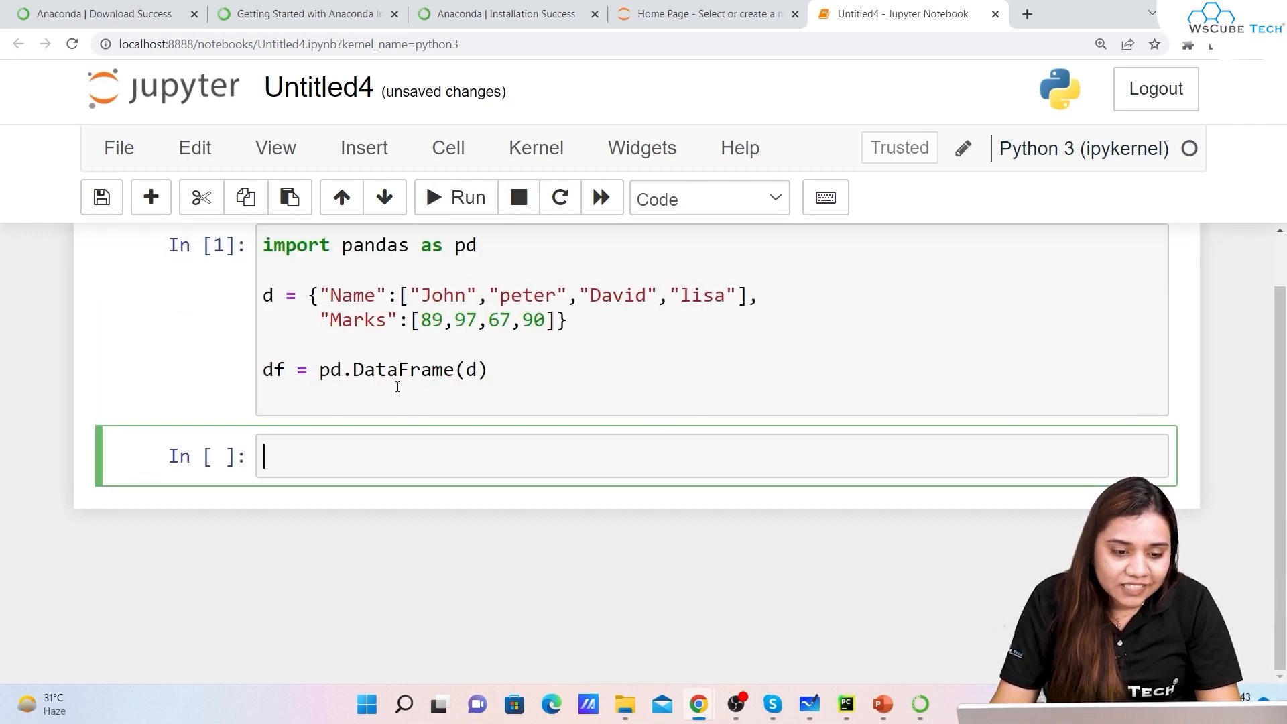
- Add print (df) to the first cell and rerun it to show the four-row Name/Marks table
{"action": "left_click", "coordinate": [466, 197]}
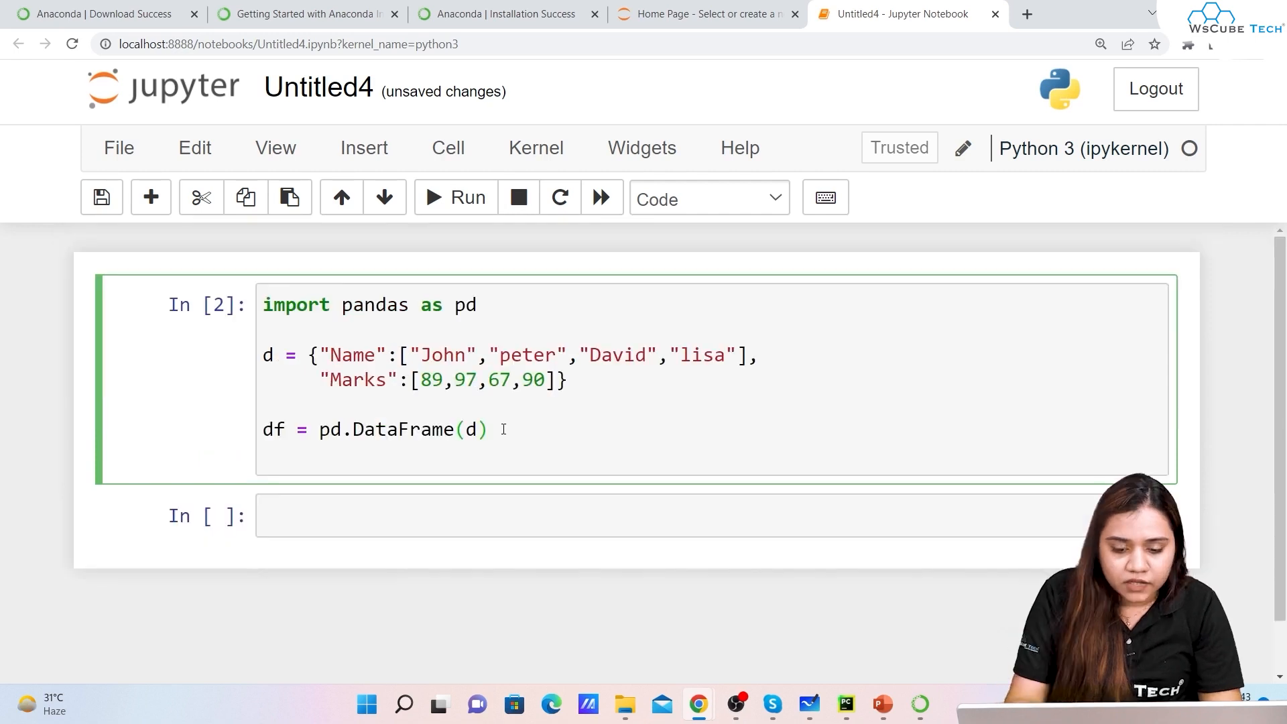
{"action": "type", "text": "print ("}
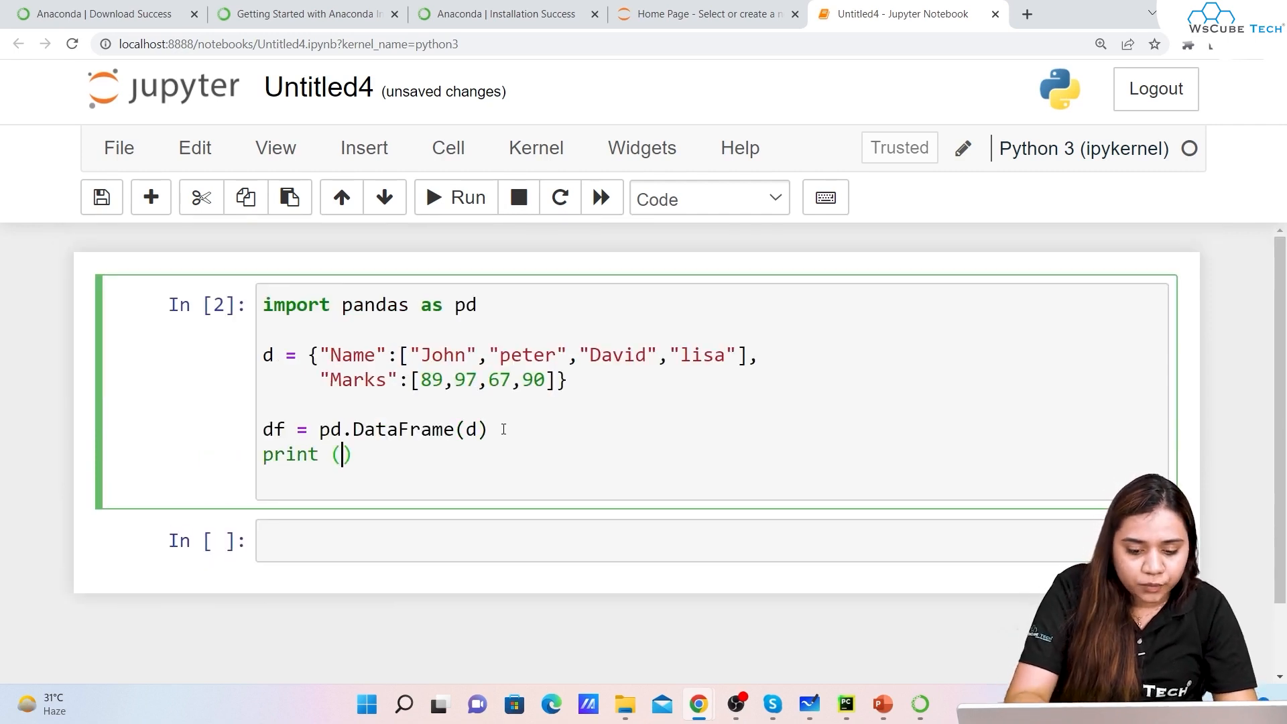
{"action": "type", "text": "df"}
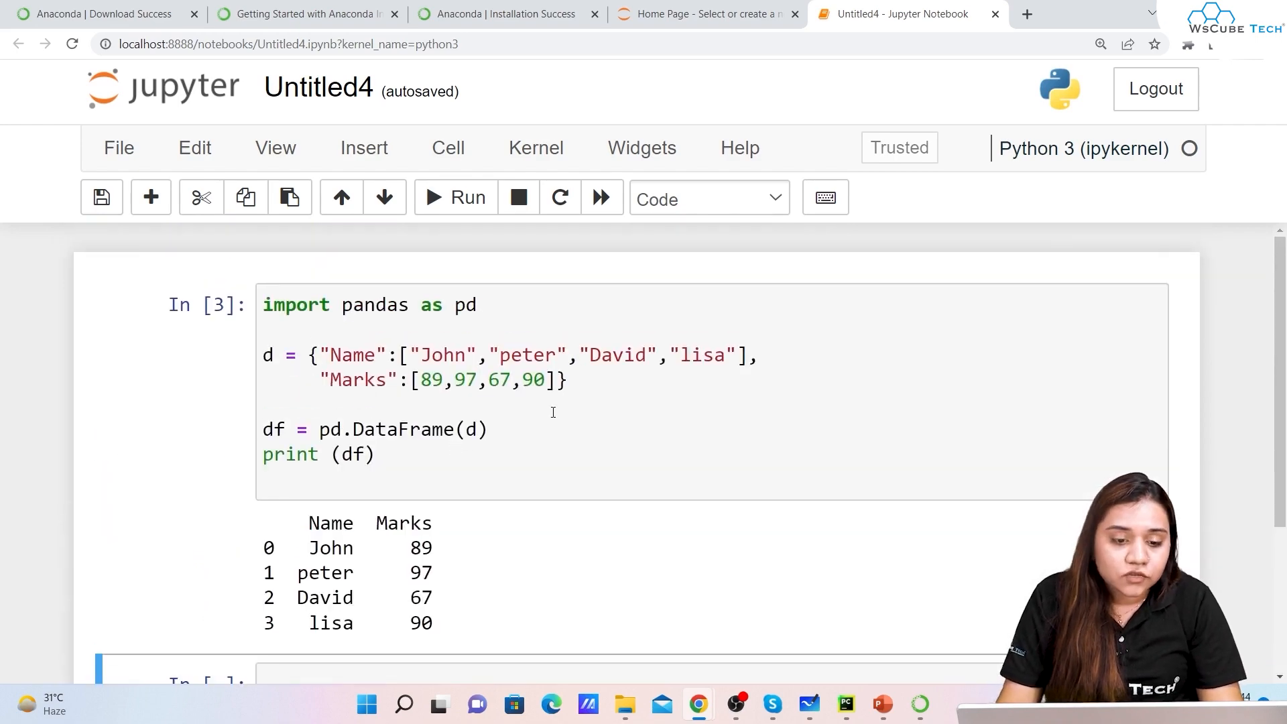
{"action": "scroll", "scroll_direction": "down", "scroll_amount": 3}
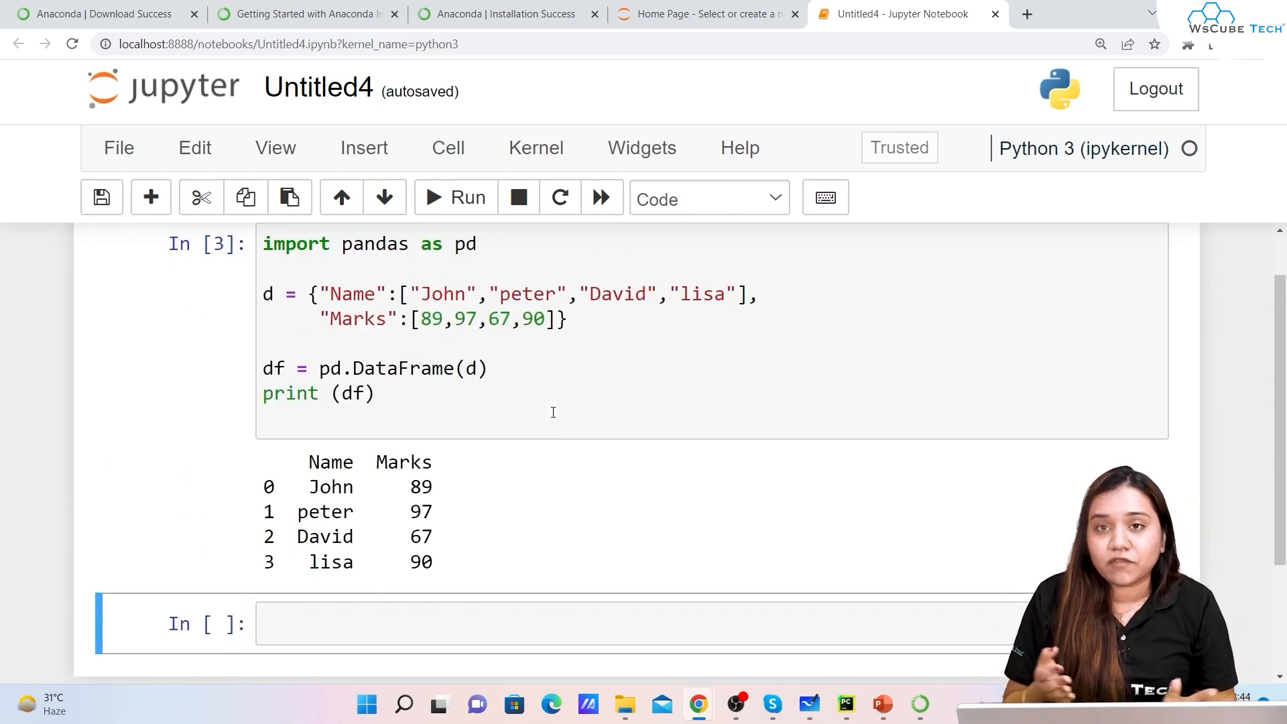